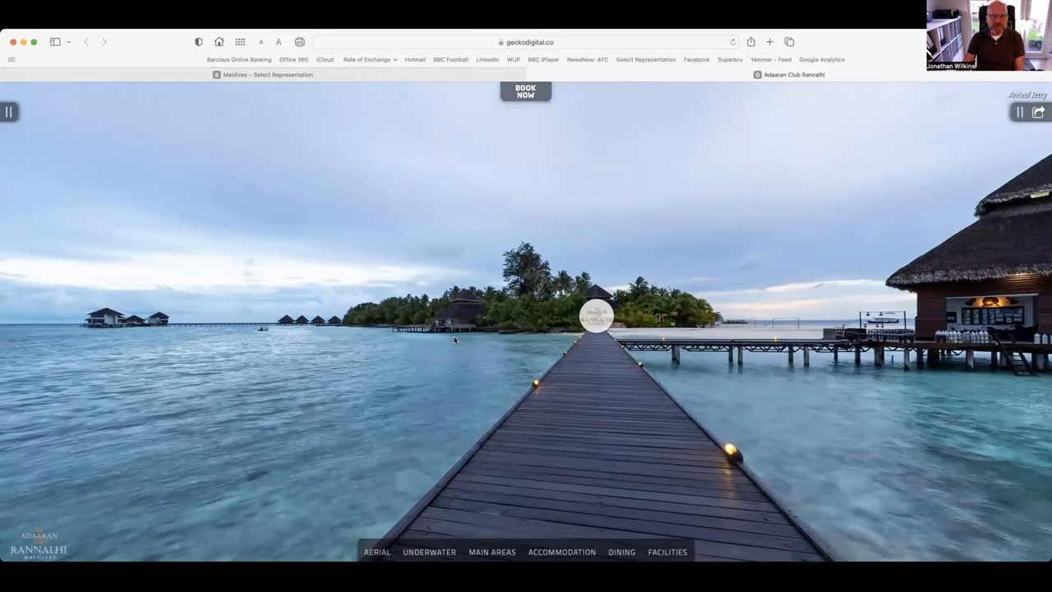
mouse_move(451, 329)
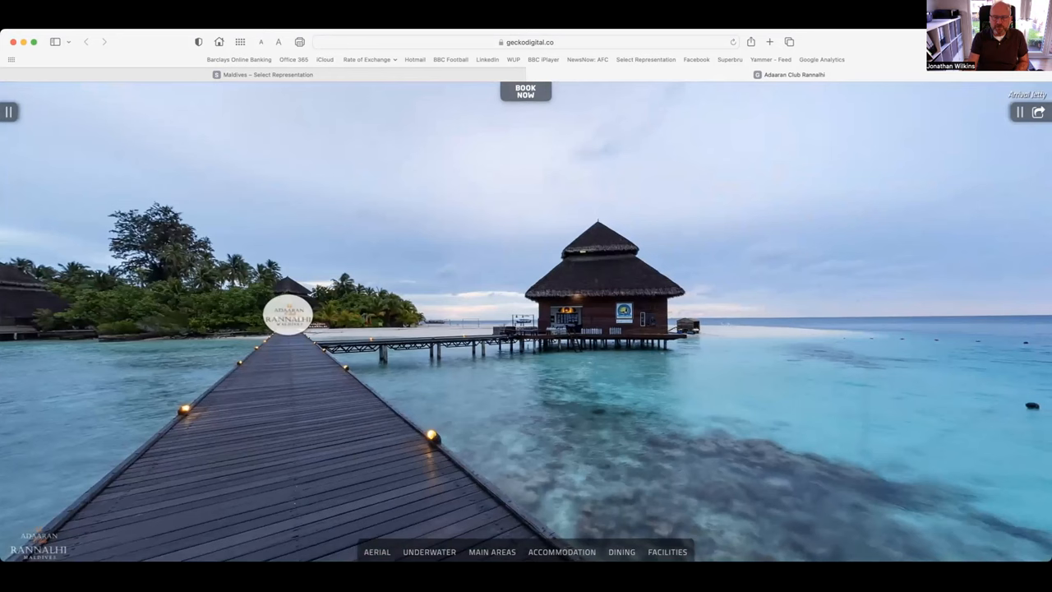
mouse_move(868, 328)
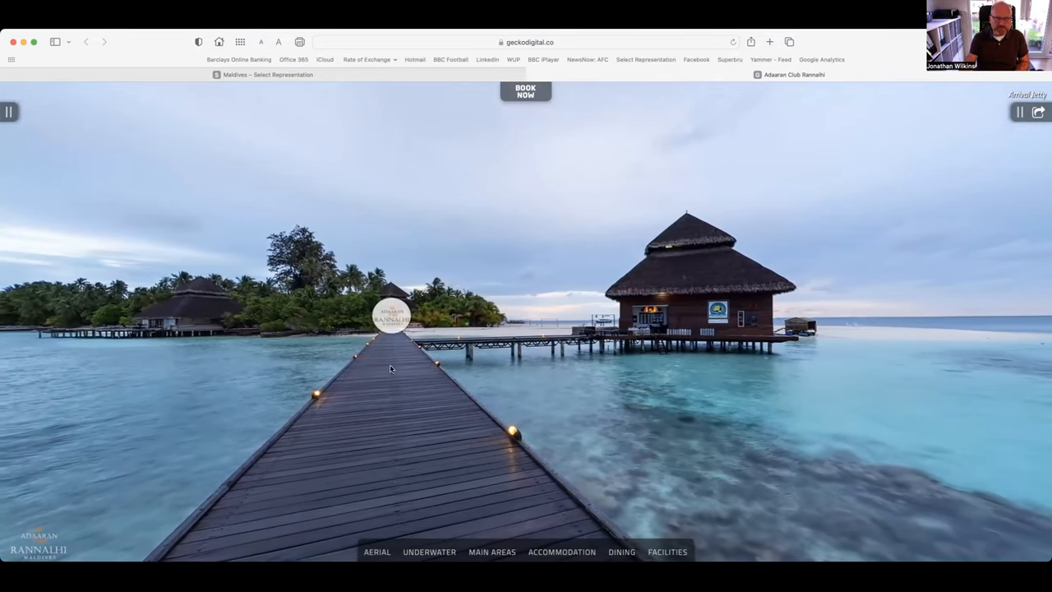
Step: Move from the Arrival Jetty panorama into the Reception lounge via the jetty-end hotspot
click(392, 314)
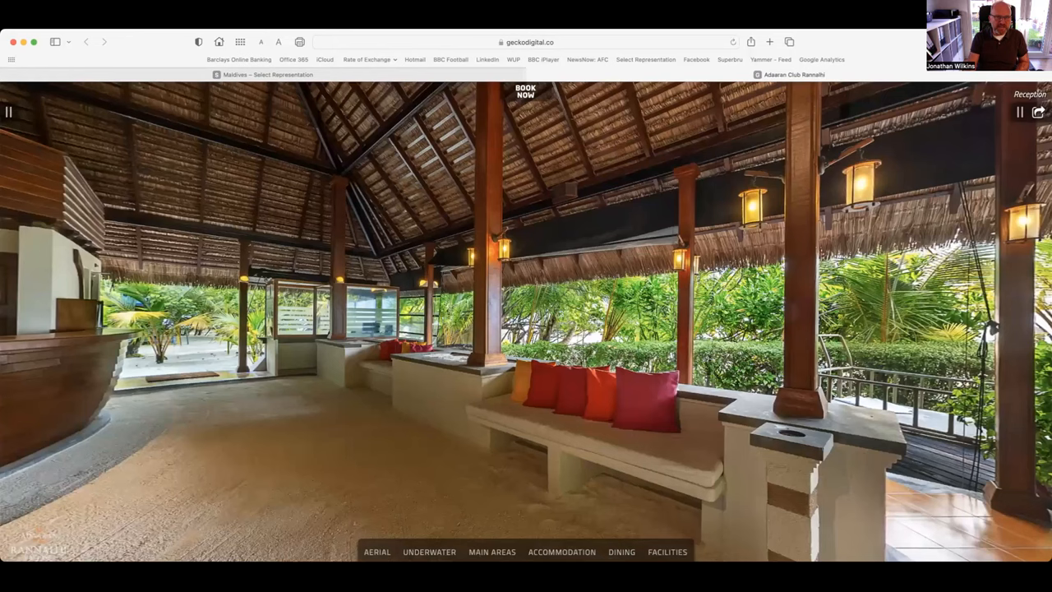
Step: Look around the reception lounge and desk, then return to the Arrival Jetty scene
drag(658, 329, 329, 329)
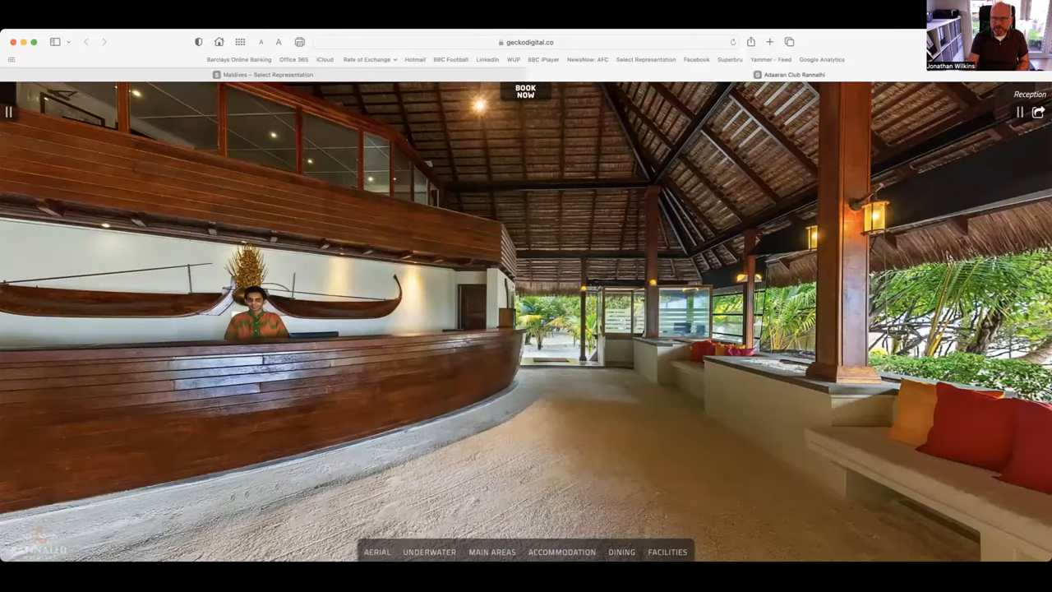
drag(658, 328, 329, 329)
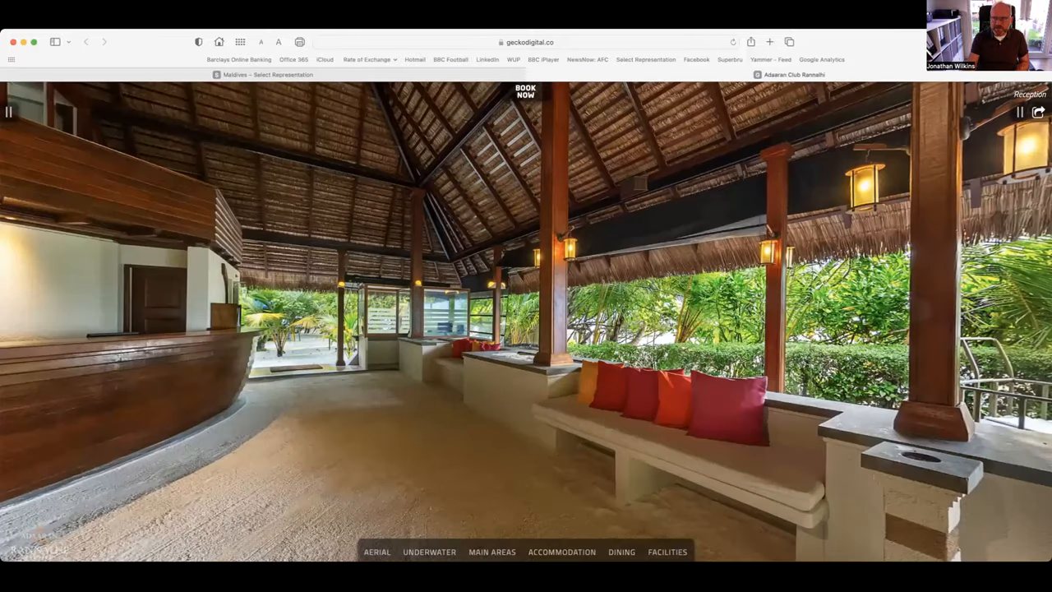
drag(658, 328, 328, 329)
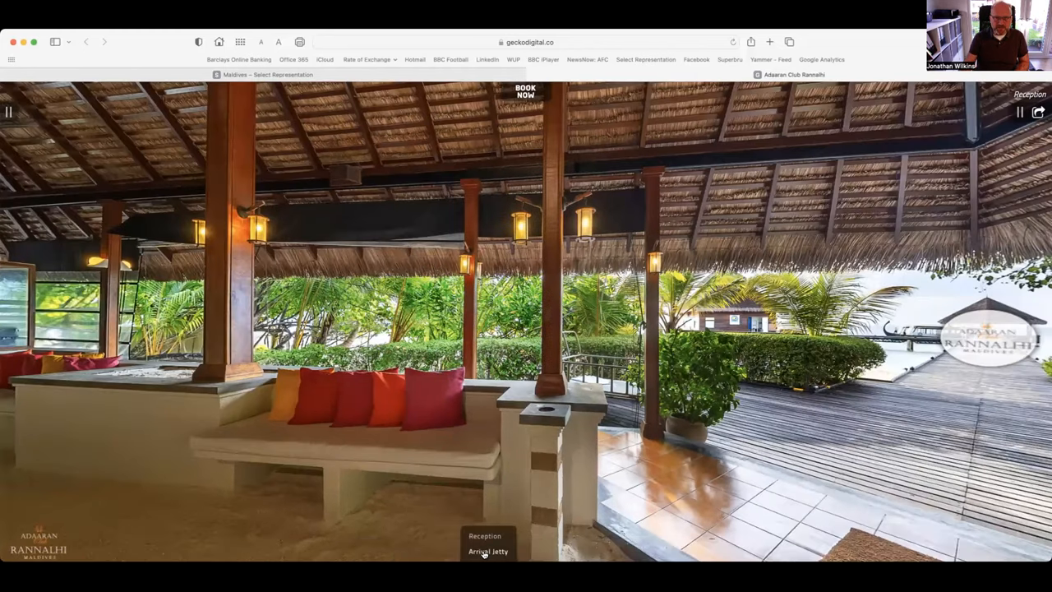
click(487, 553)
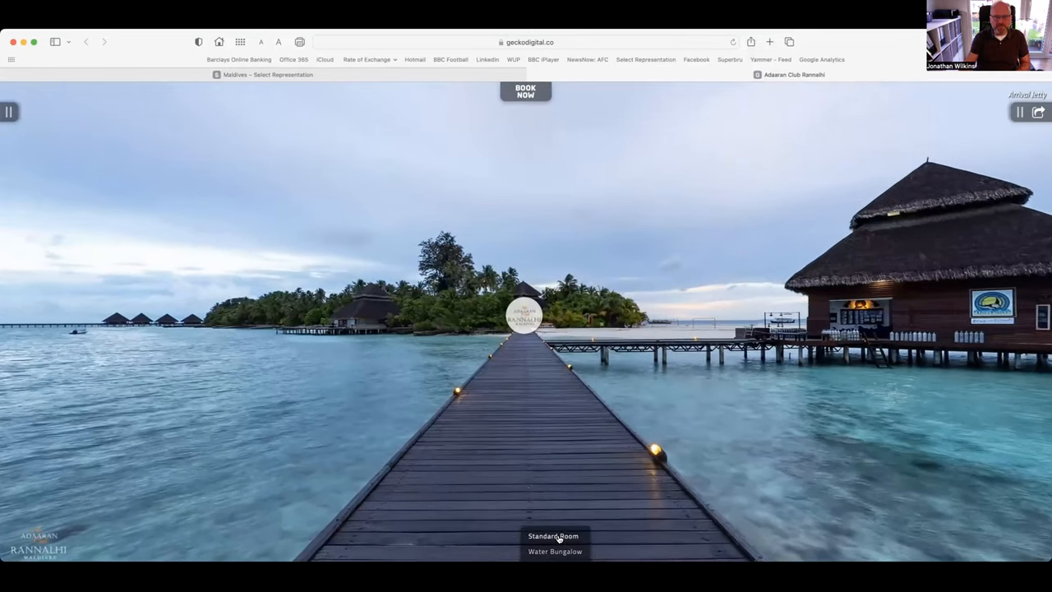
click(552, 536)
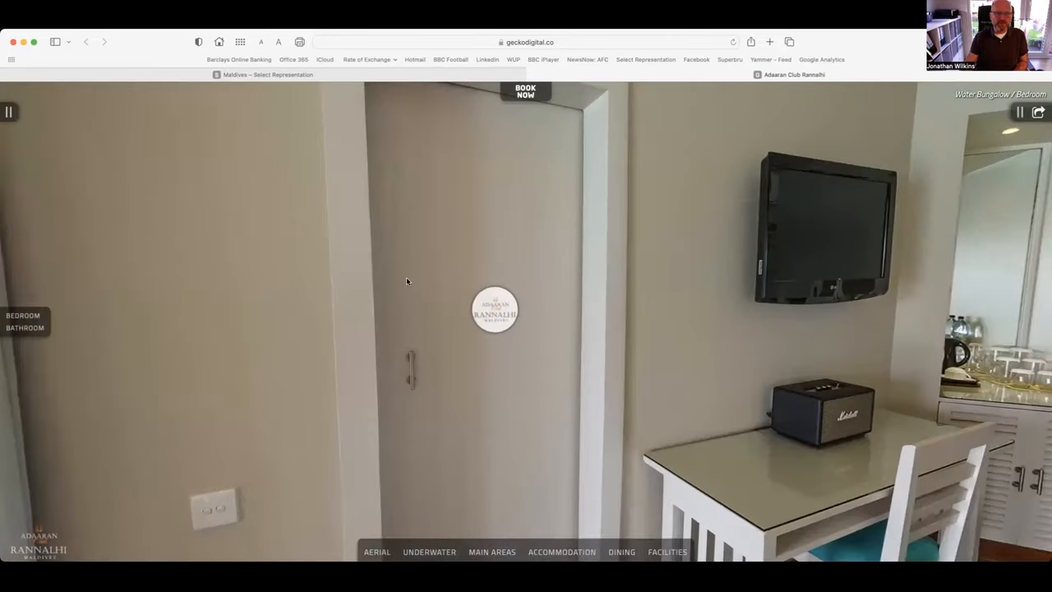
Step: Switch from the Water Bungalow bedroom to its Bathroom scene with basin and mirror
click(25, 327)
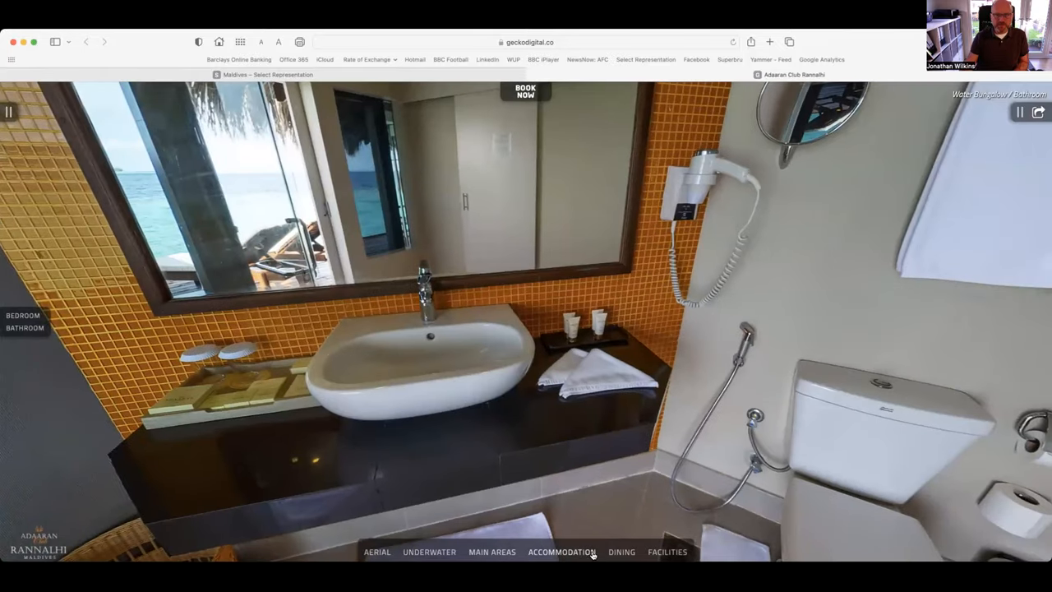
mouse_move(621, 558)
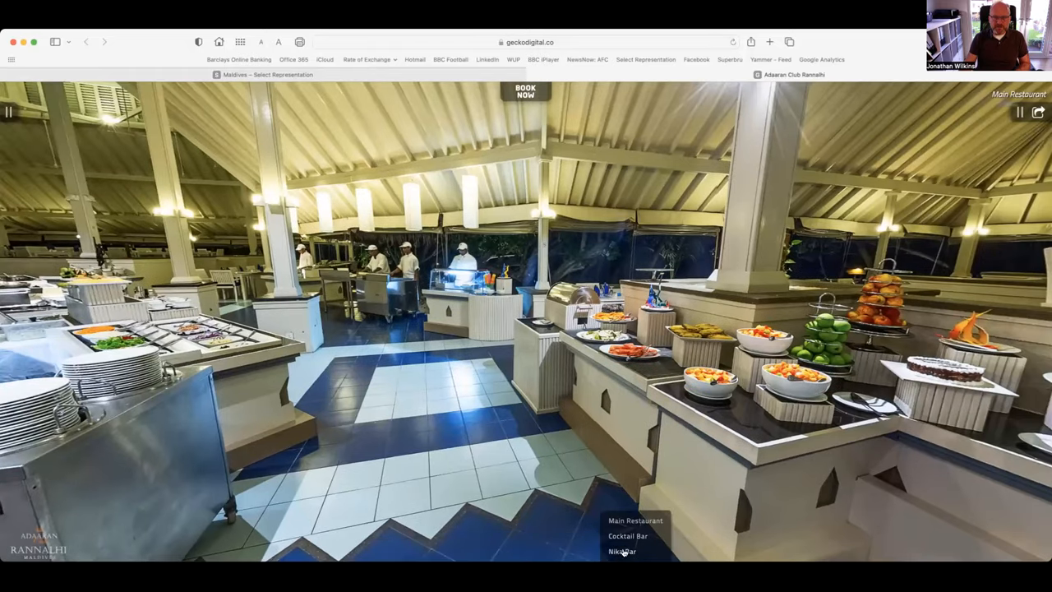
Step: Go to the Main Restaurant buffet panorama from the Dining menu
click(628, 535)
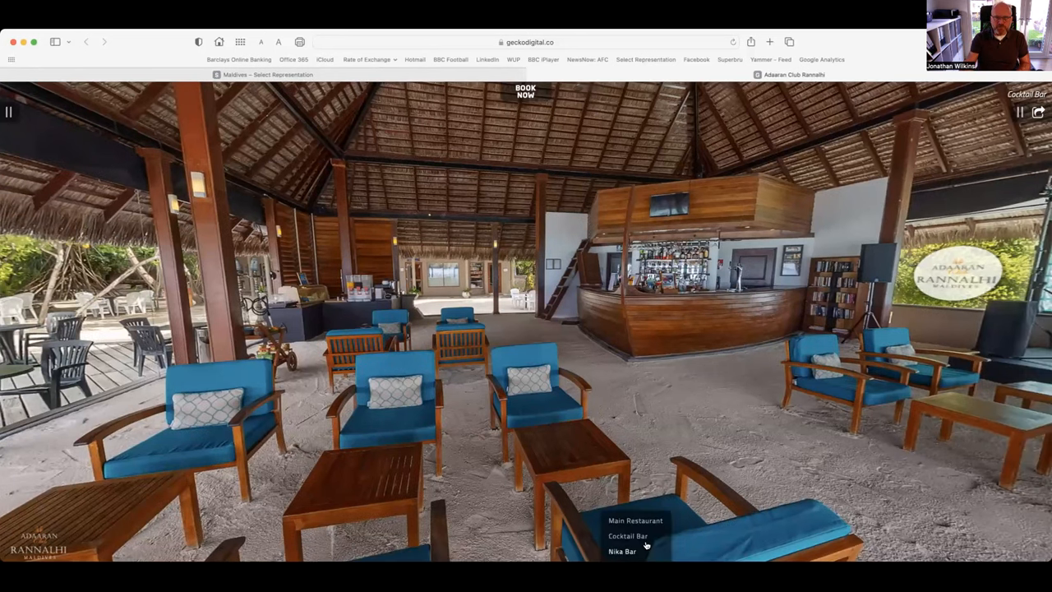
Step: Jump to the shaded garden scene beside the pool
click(622, 550)
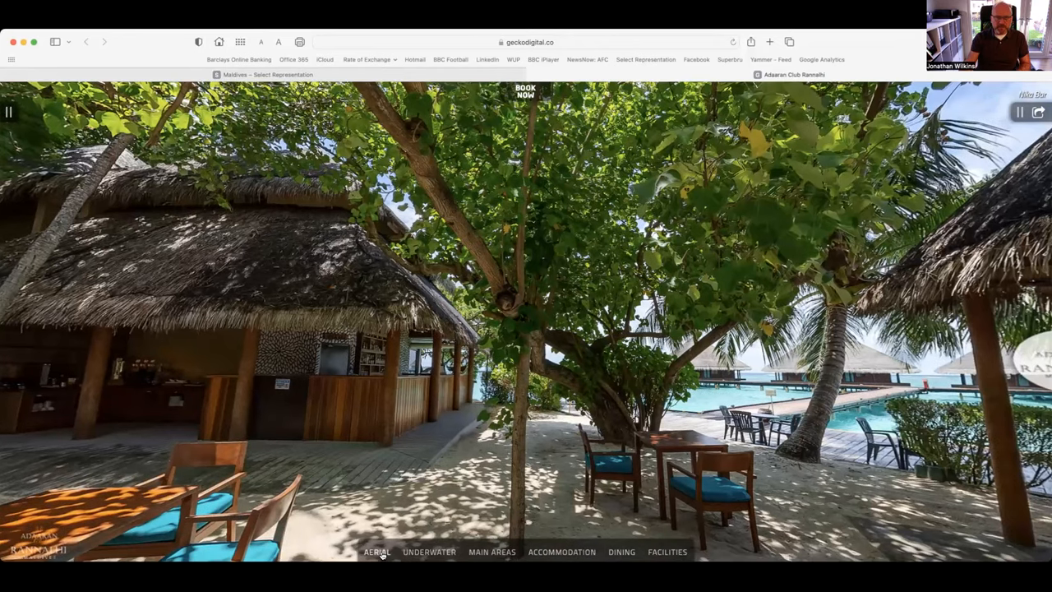
mouse_move(733, 203)
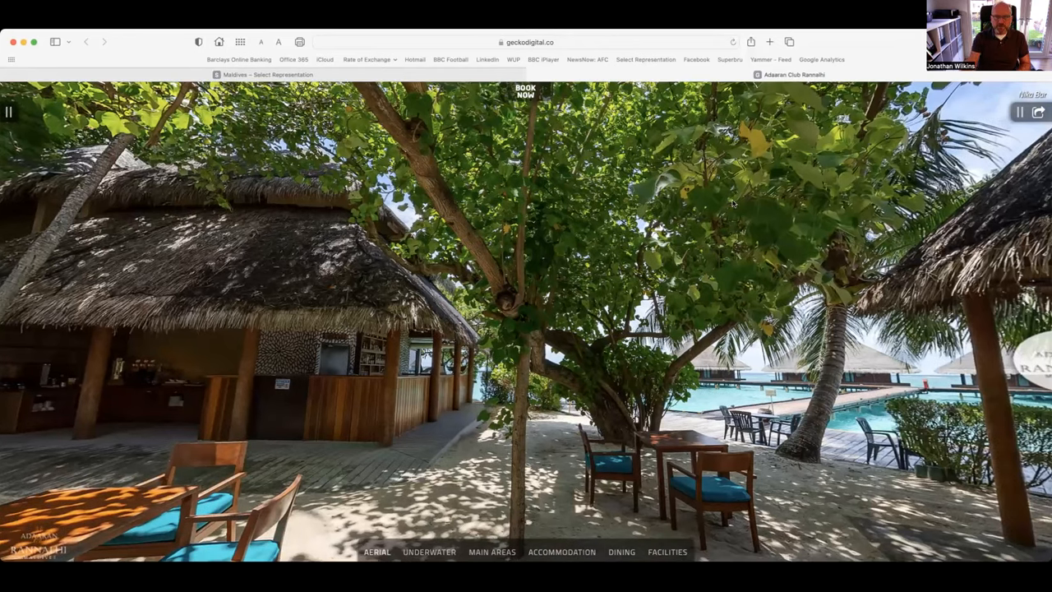
Step: Switch to the Underwater category showing the House Reef with coral and fish
click(376, 552)
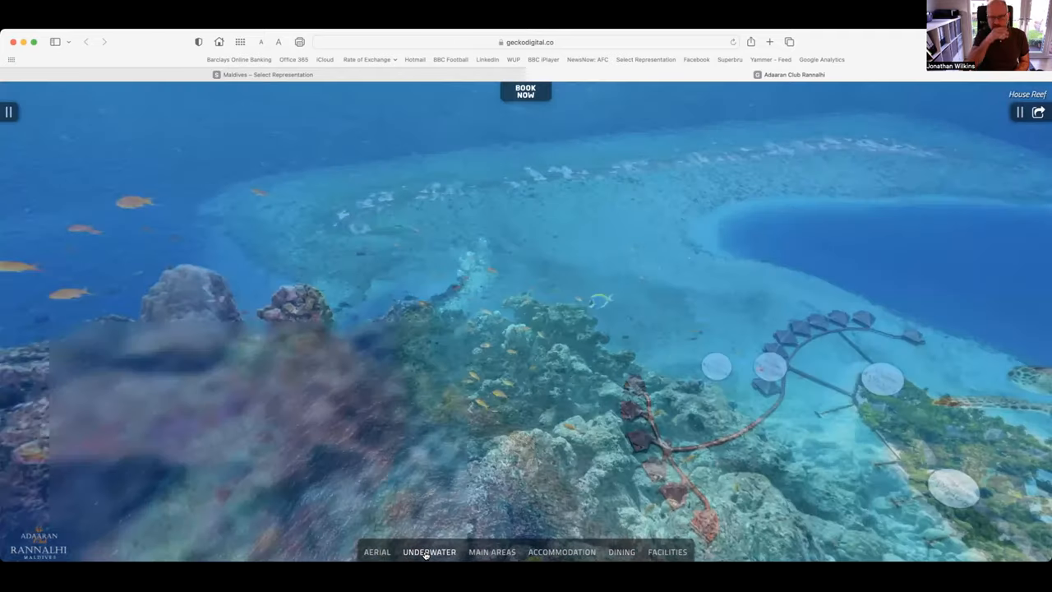
Step: Browse Facilities to the Spa Treatment Room with its massage bed
click(429, 553)
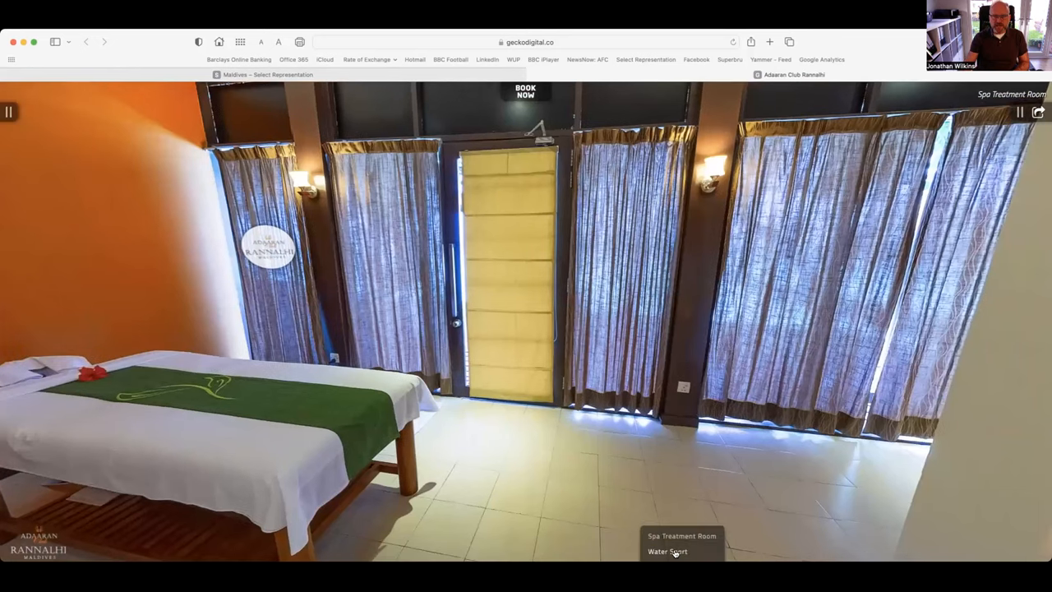
Step: Show the Water Sport hut scene with life jackets and paddles
click(667, 553)
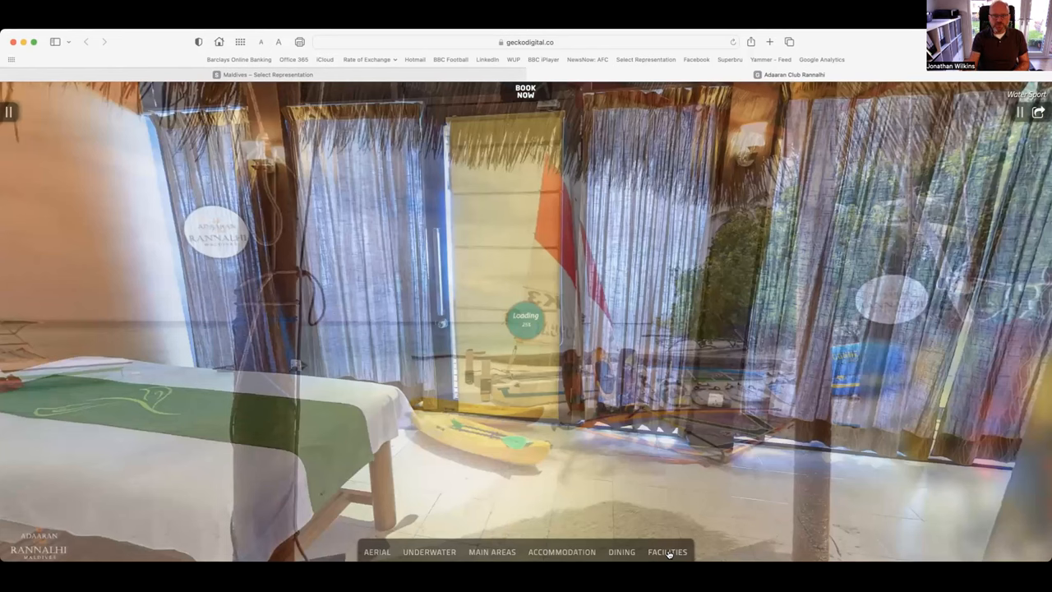
click(667, 552)
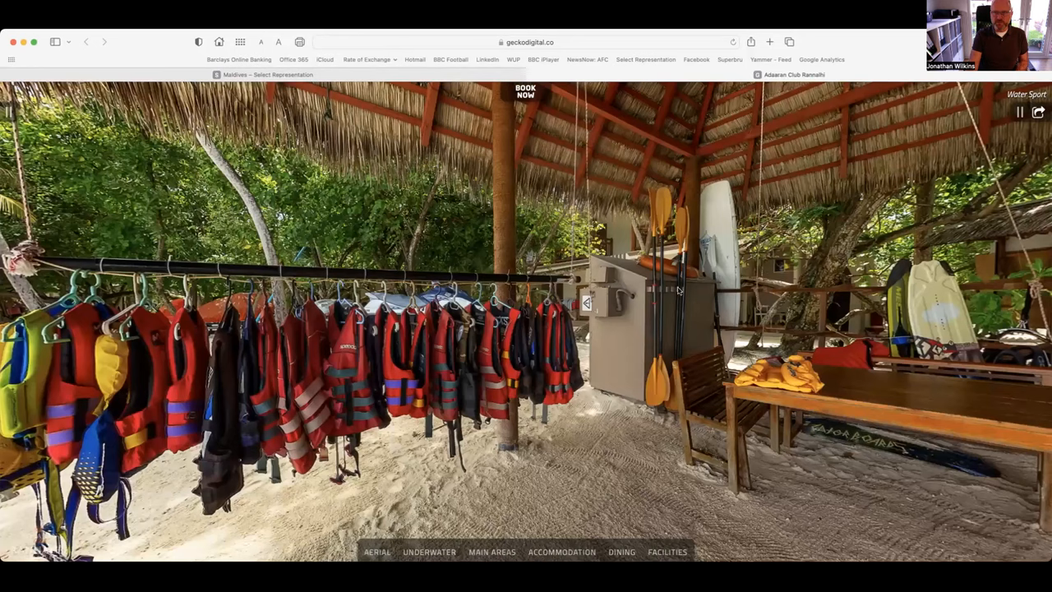
mouse_move(765, 286)
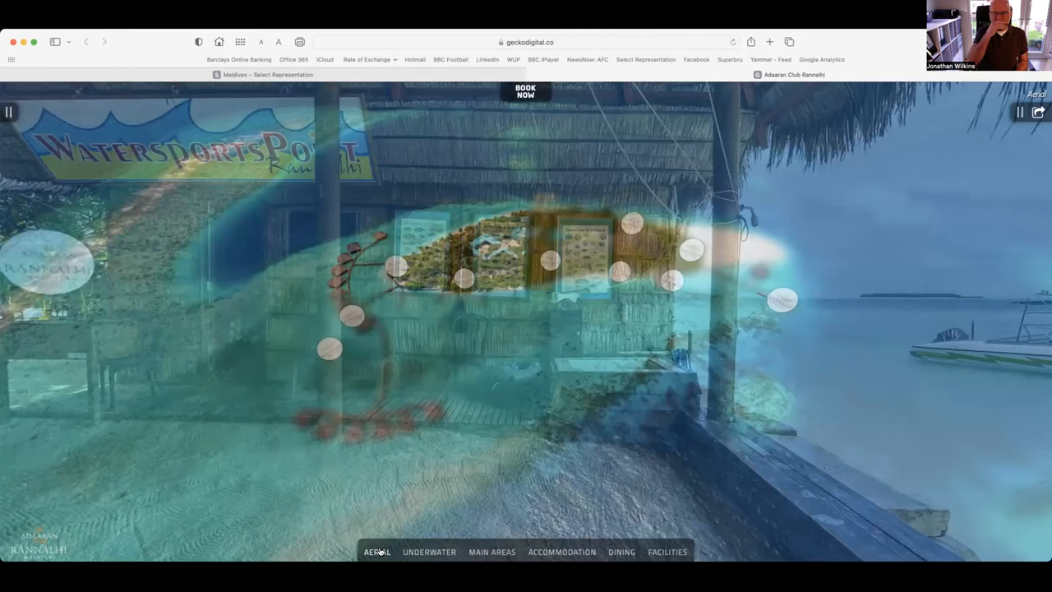
Step: Leave the 360° tour and return to the Maldives portfolio page's Raa Atoll resorts
click(376, 552)
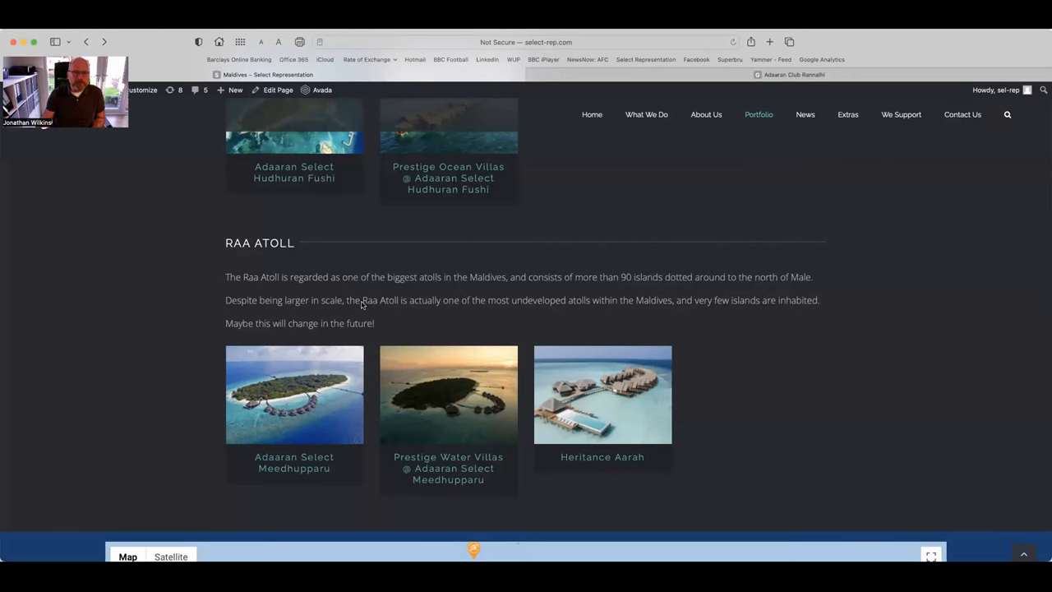
Step: Scroll the Maldives page to the South Male Atoll section to reach Adaaran Club Rannalhi
scroll(up, 3)
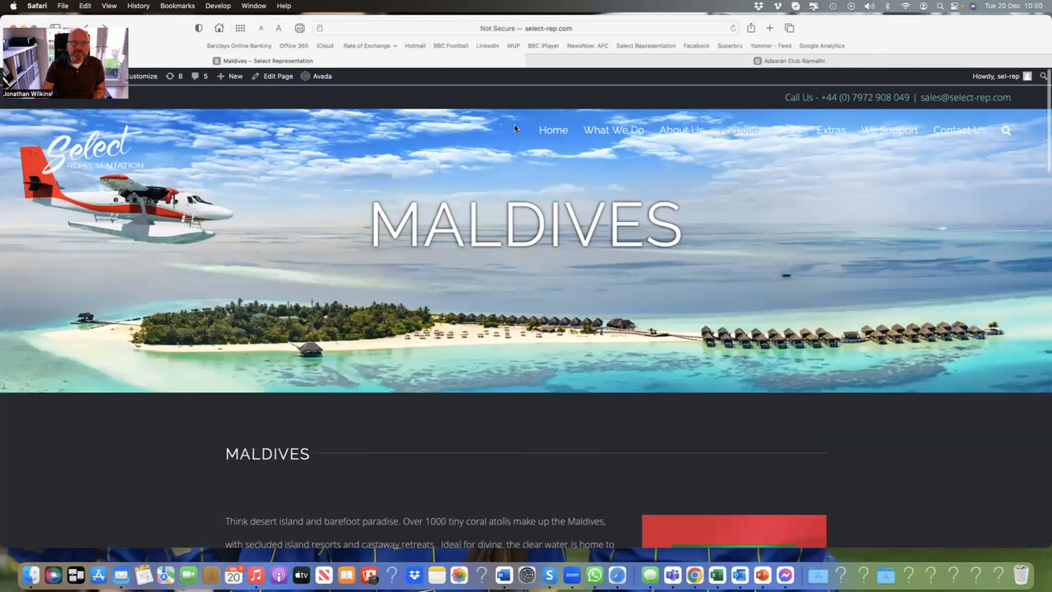
mouse_move(382, 256)
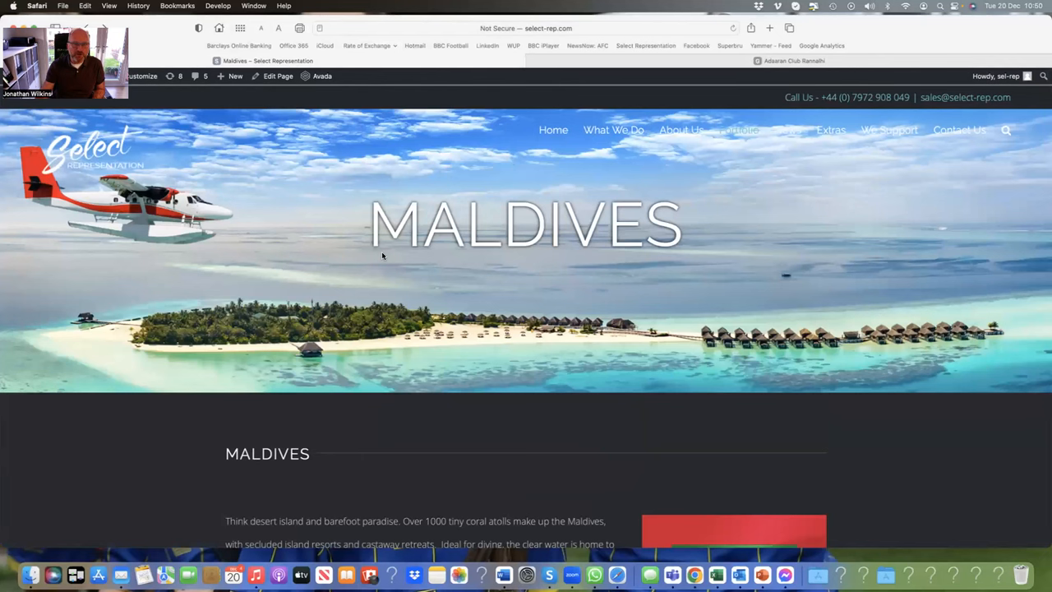
scroll(down, 3)
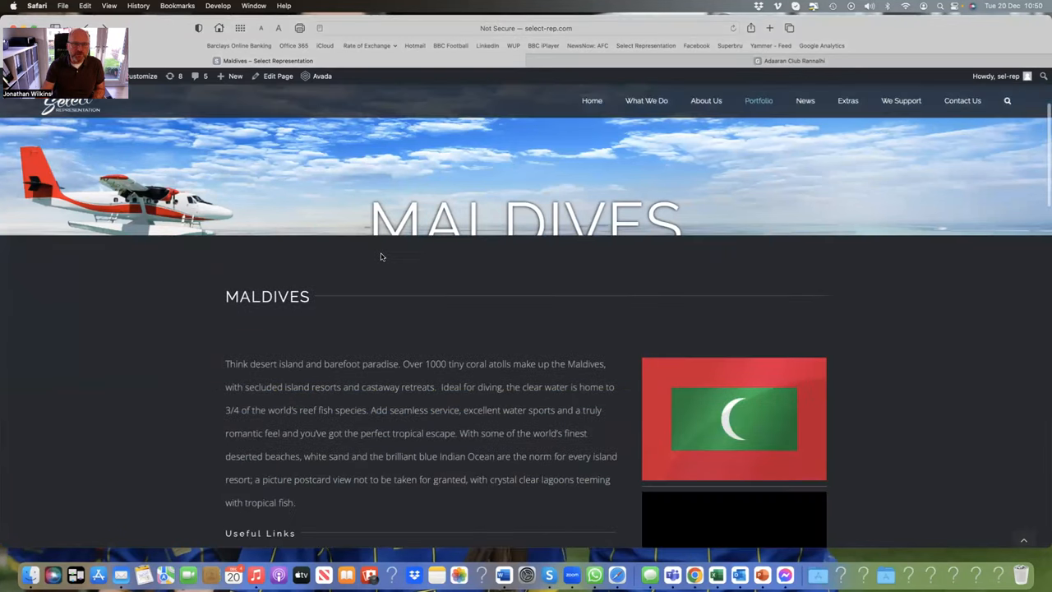
scroll(down, 3)
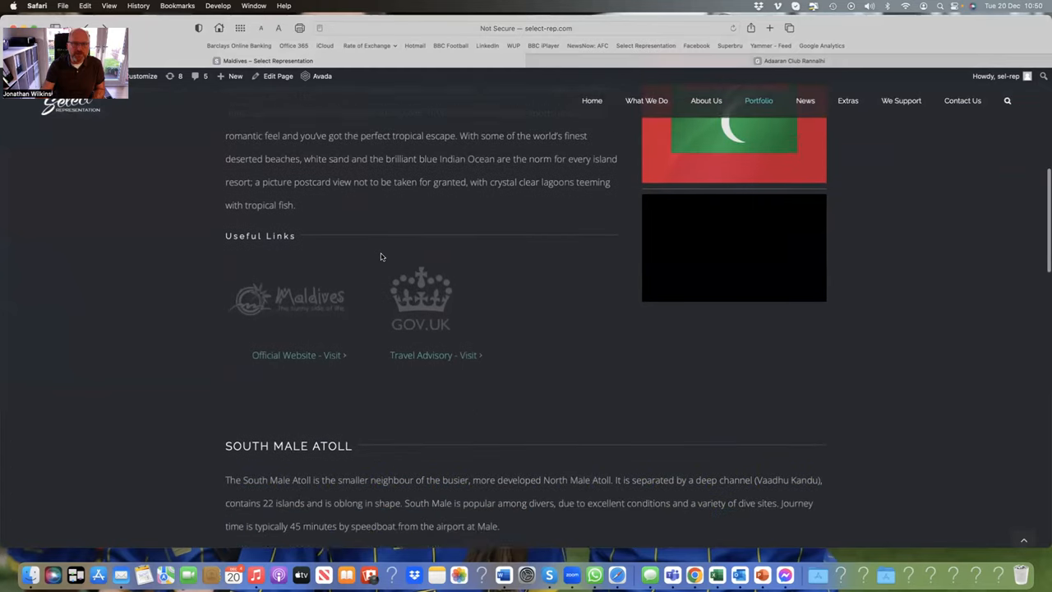
scroll(down, 3)
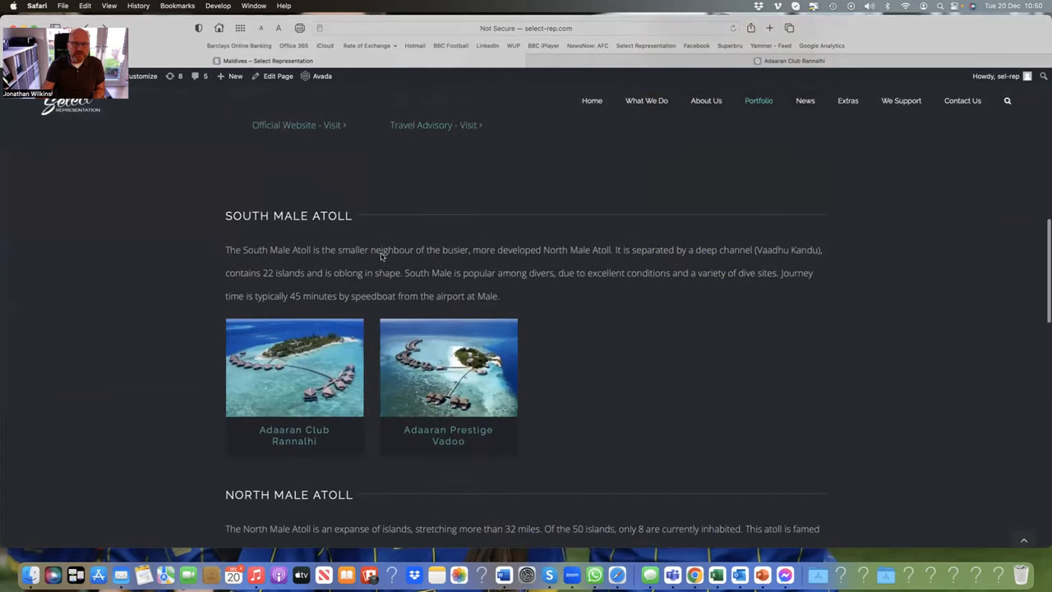
scroll(down, 3)
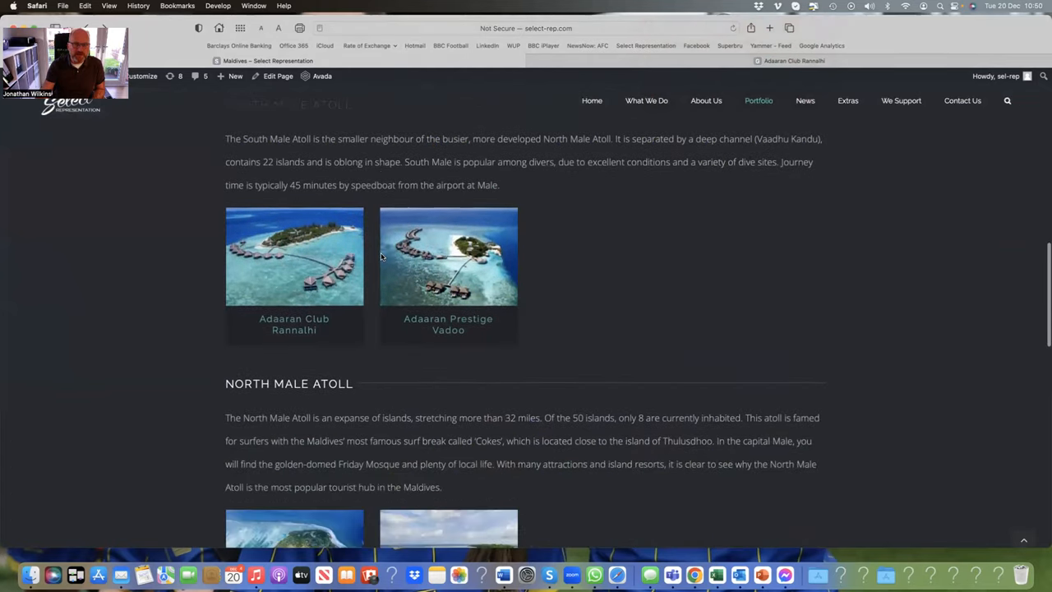
scroll(up, 3)
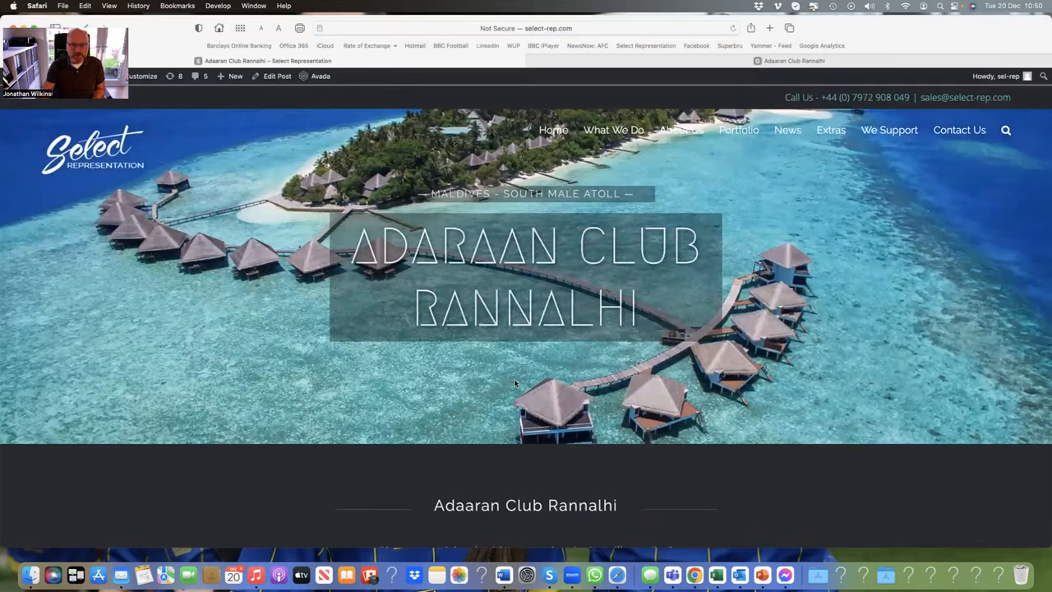
Step: Open the Adaaran Club Rannalhi fact sheet PDF from the resort page
scroll(down, 3)
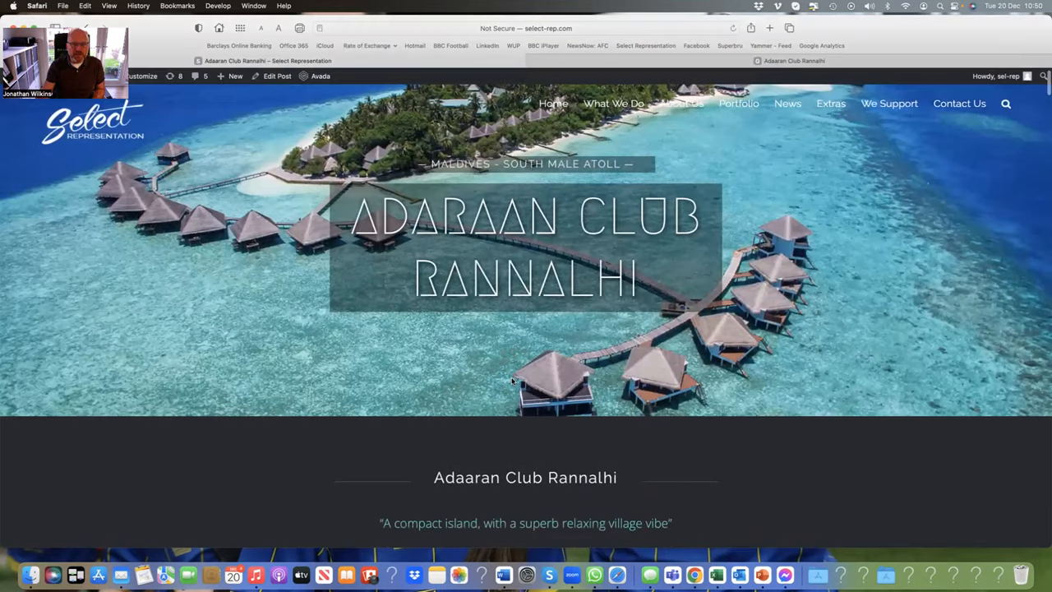
scroll(down, 3)
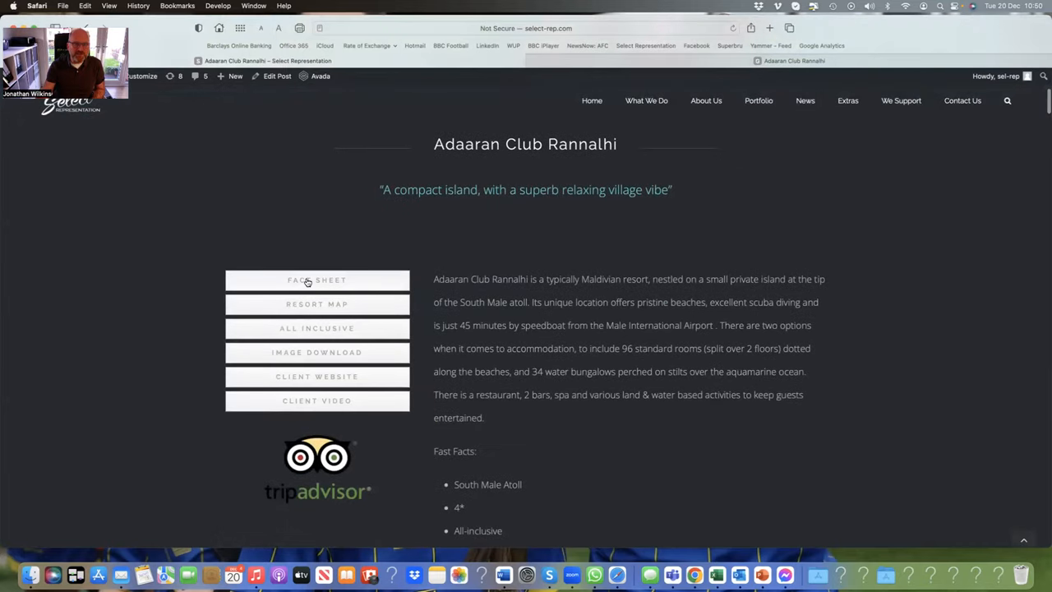
click(315, 280)
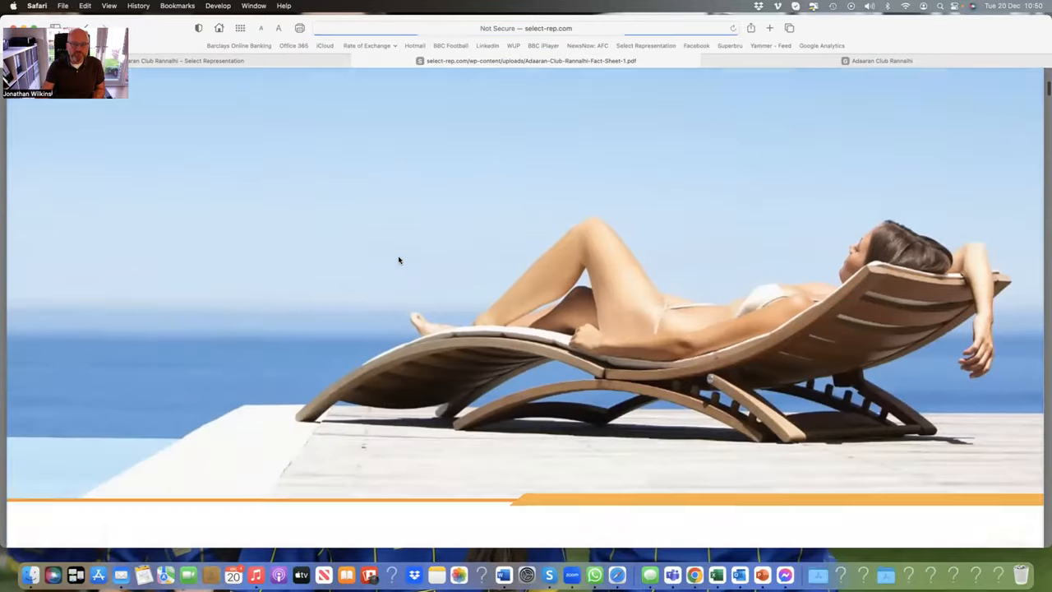
Step: Read through the fact sheet's description, accommodation and room facilities, then start the resort map PDF
scroll(down, 3)
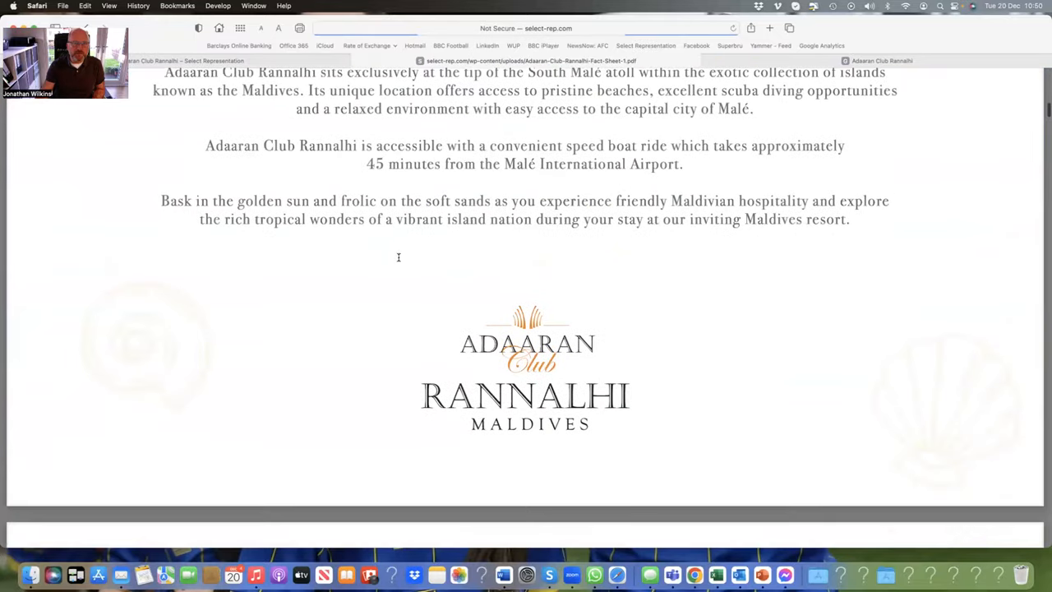
scroll(down, 3)
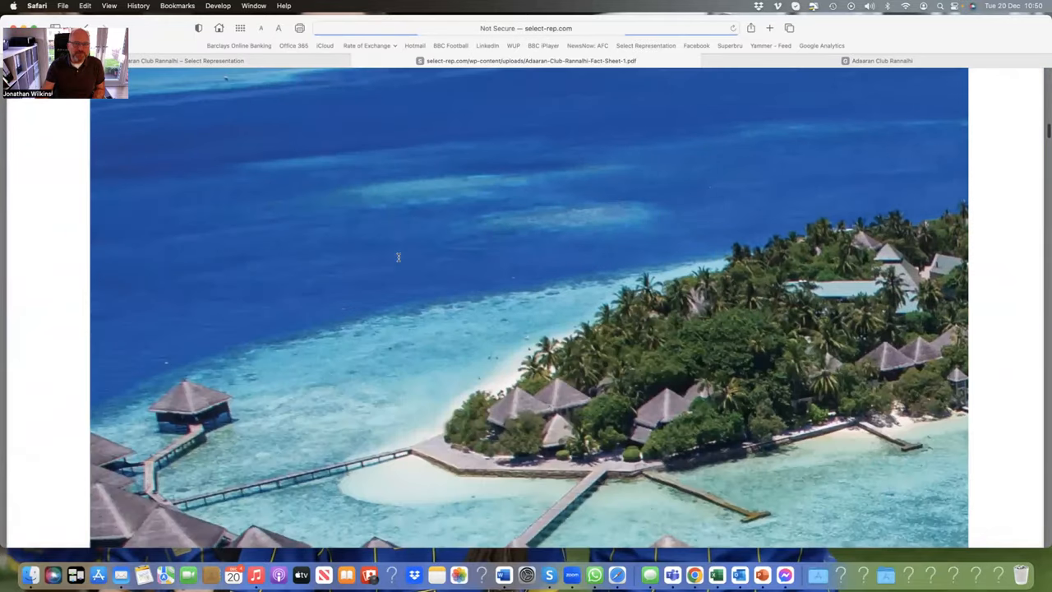
scroll(down, 3)
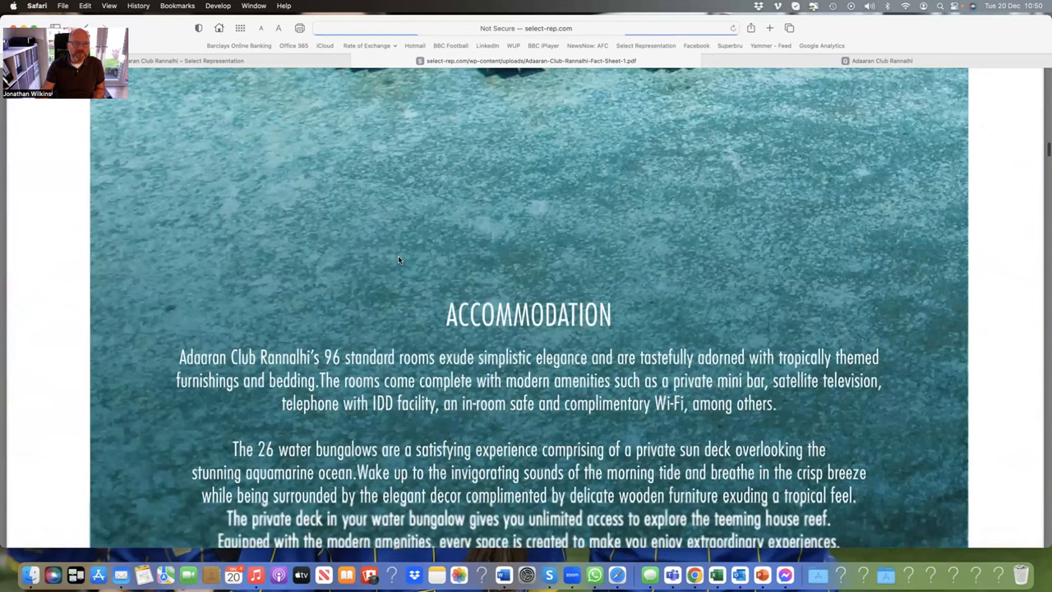
scroll(down, 3)
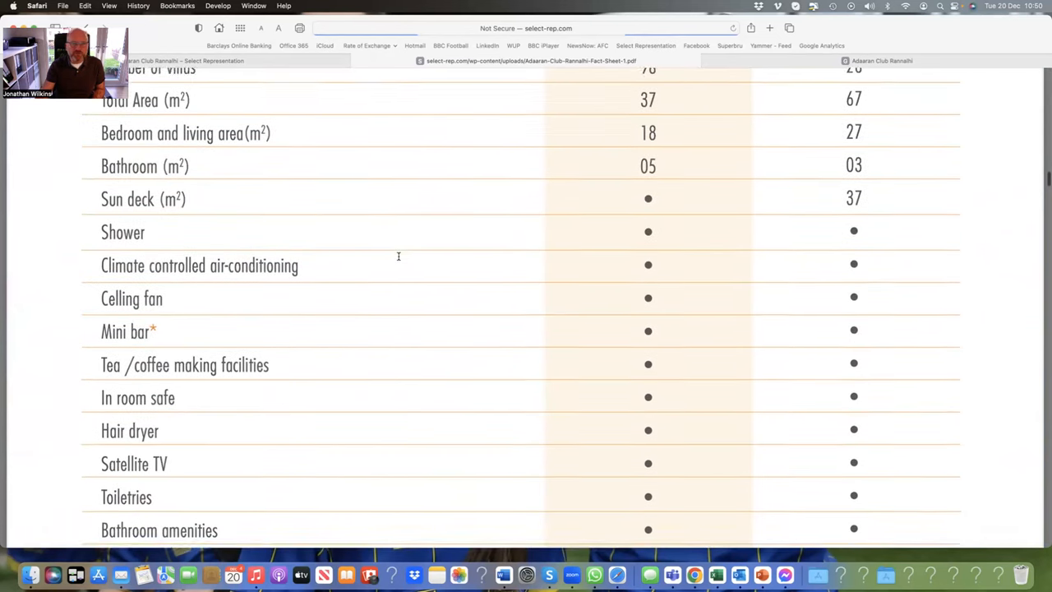
scroll(down, 3)
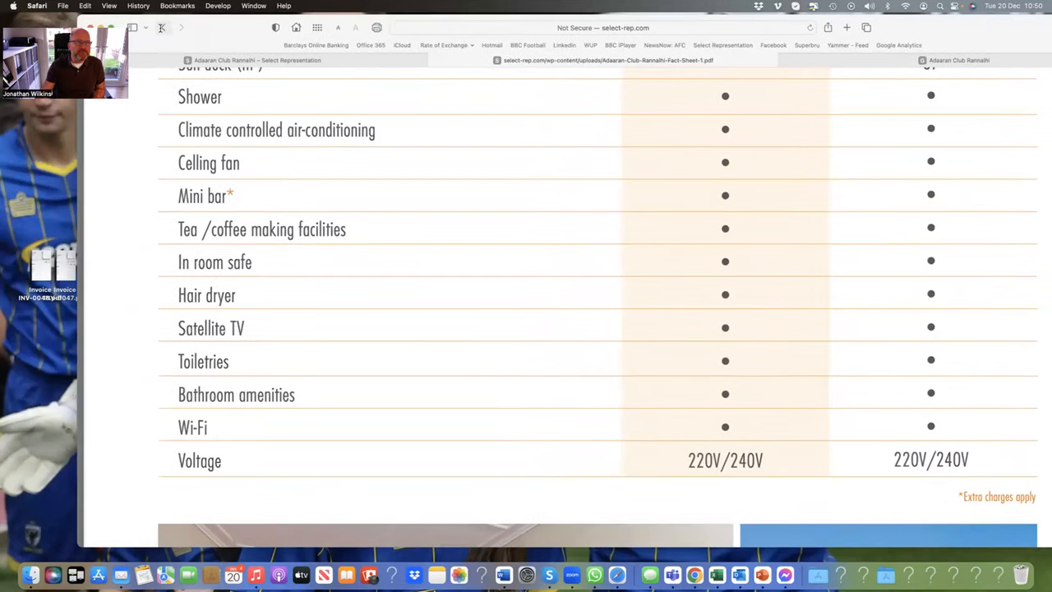
click(579, 62)
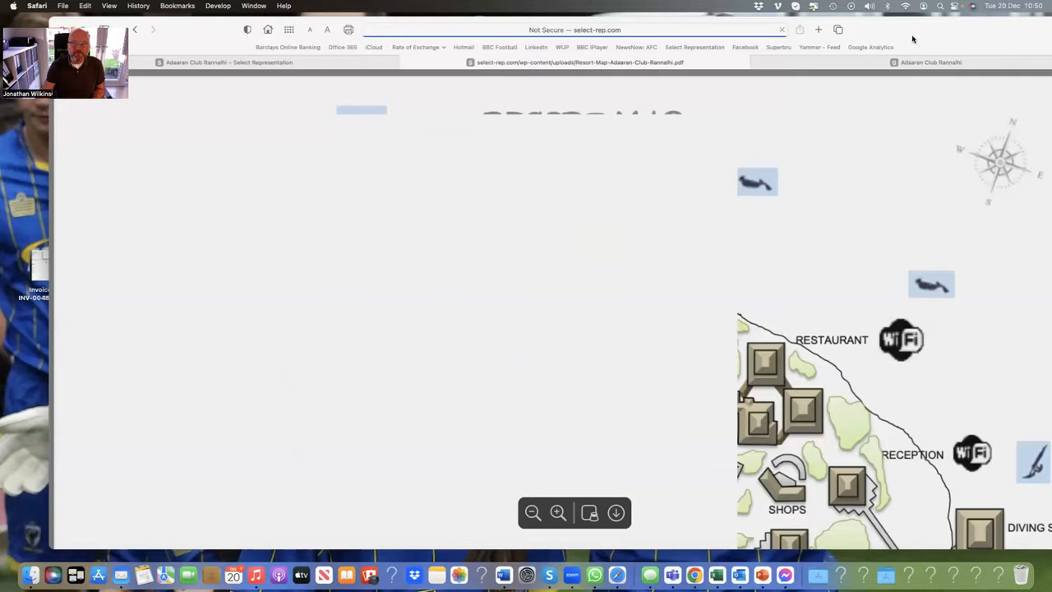
Step: View the whole resort map with room blocks, bars, spa and jetty, then return to the resort page
click(559, 513)
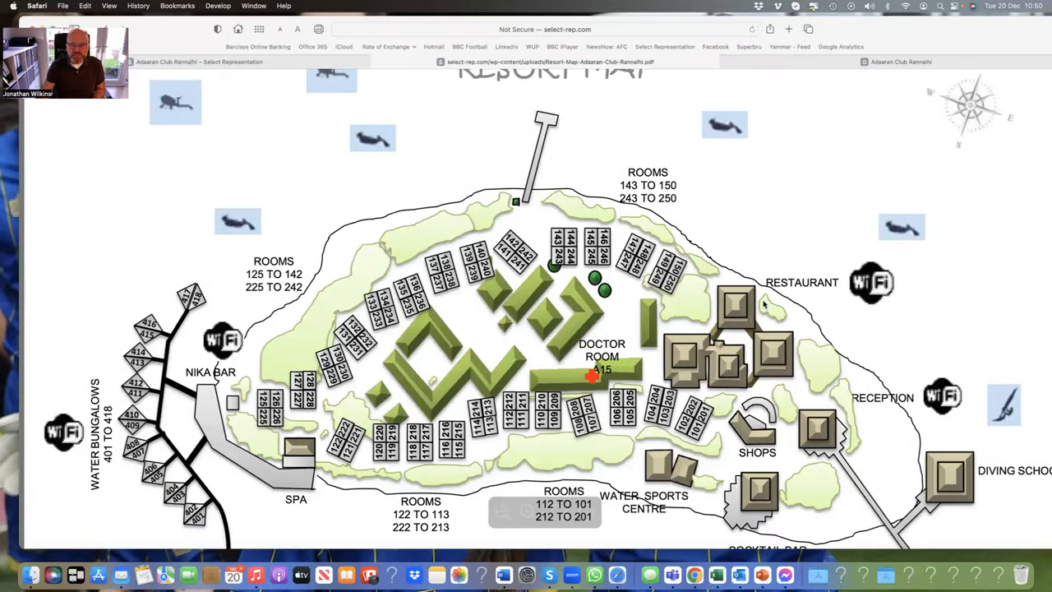
scroll(down, 3)
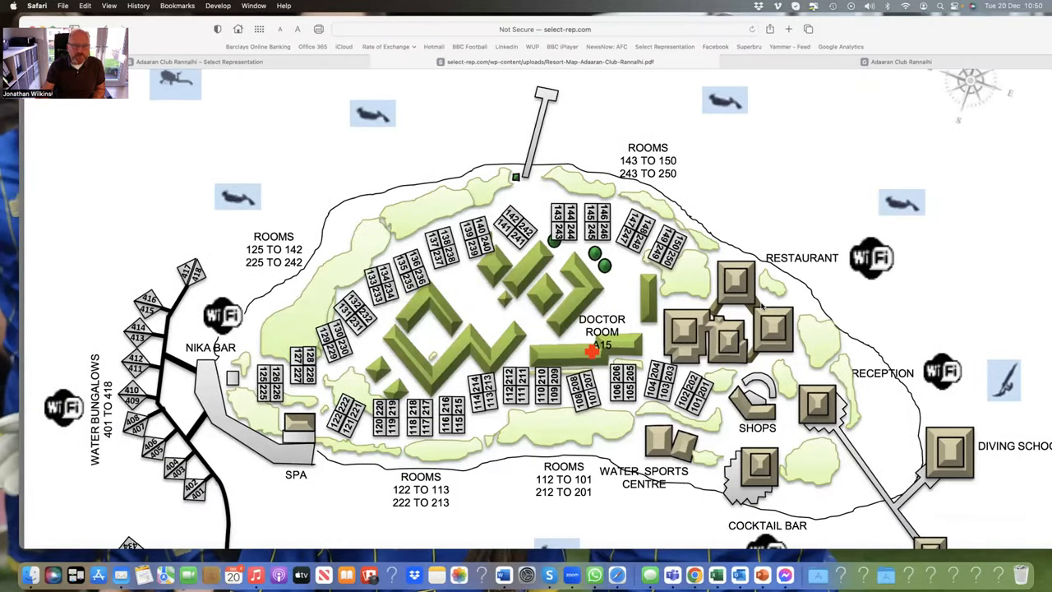
scroll(down, 3)
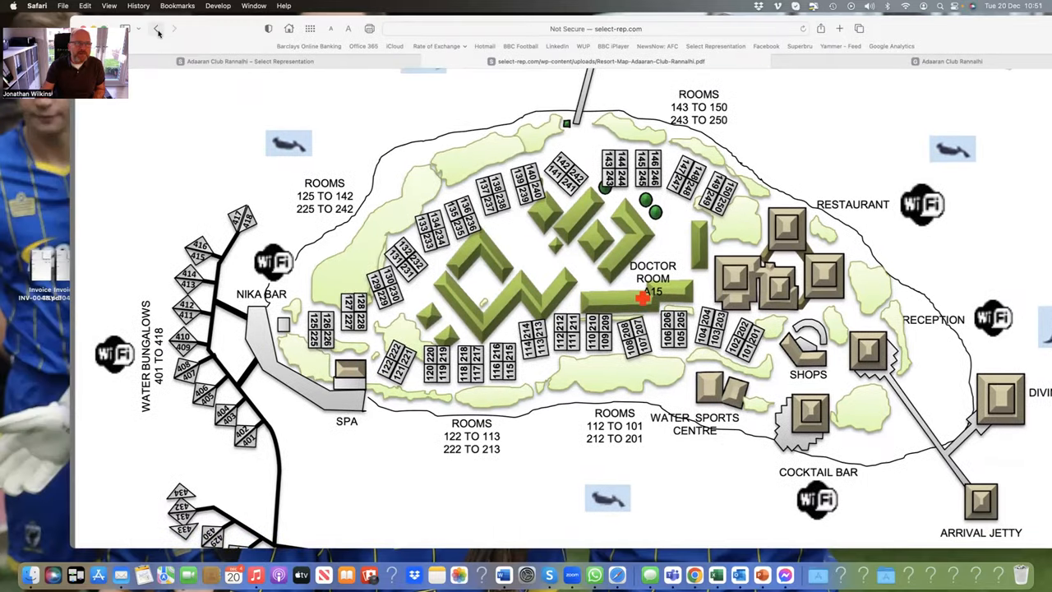
click(158, 28)
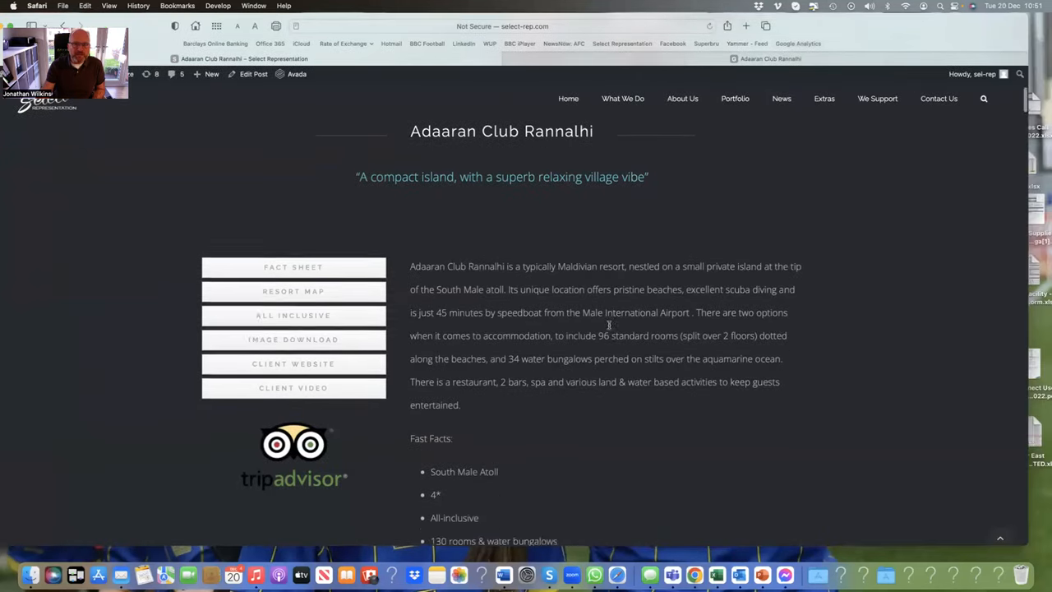
scroll(down, 3)
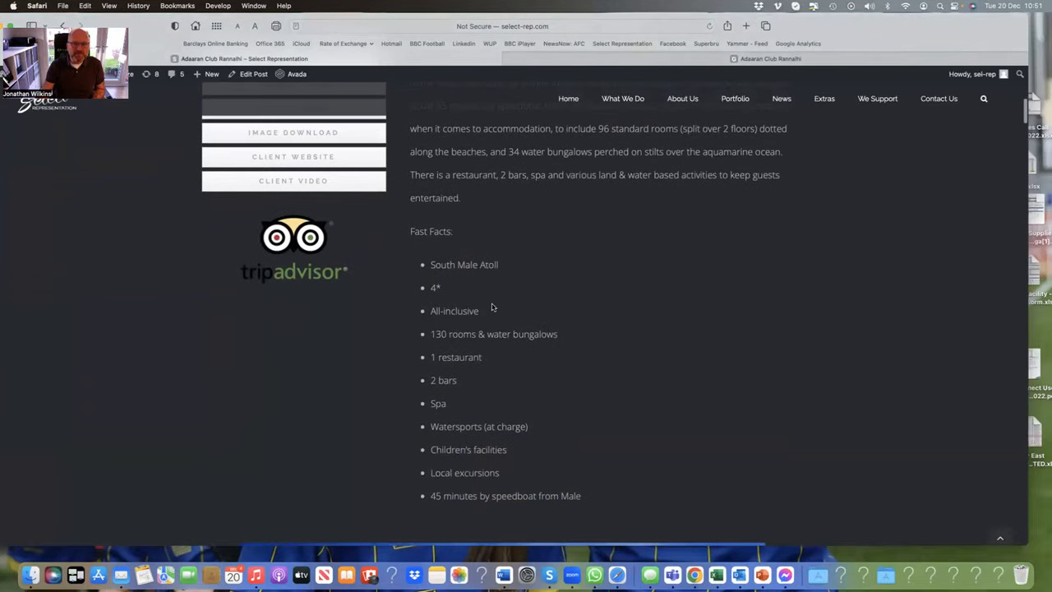
scroll(down, 3)
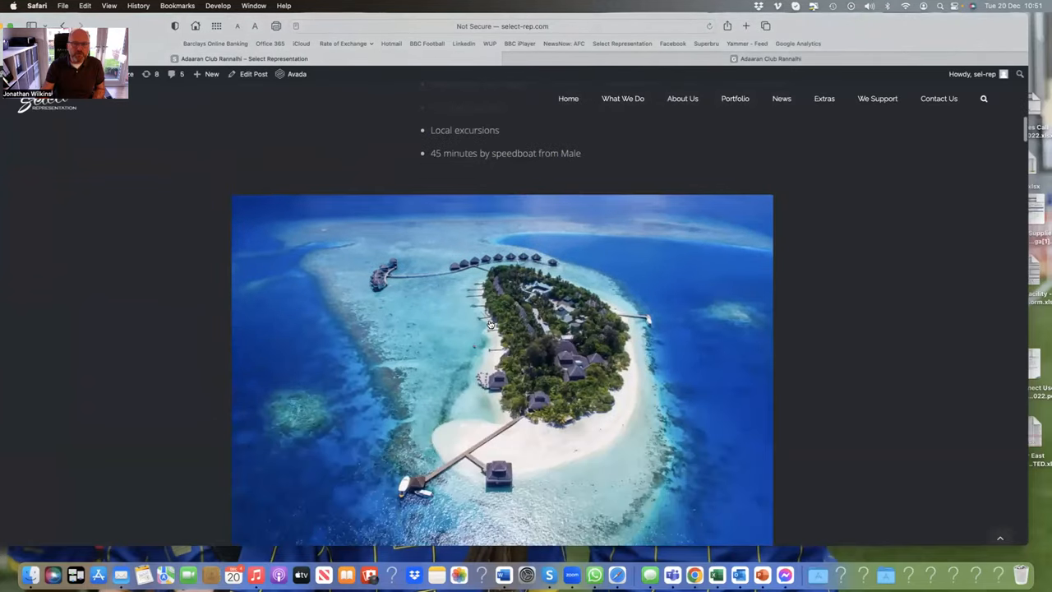
scroll(down, 3)
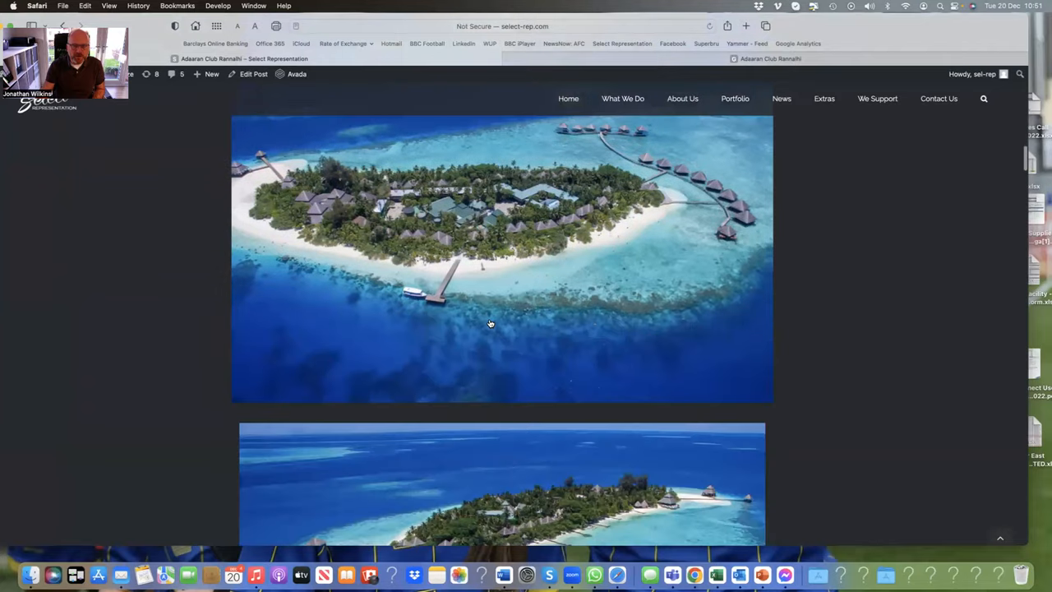
scroll(down, 3)
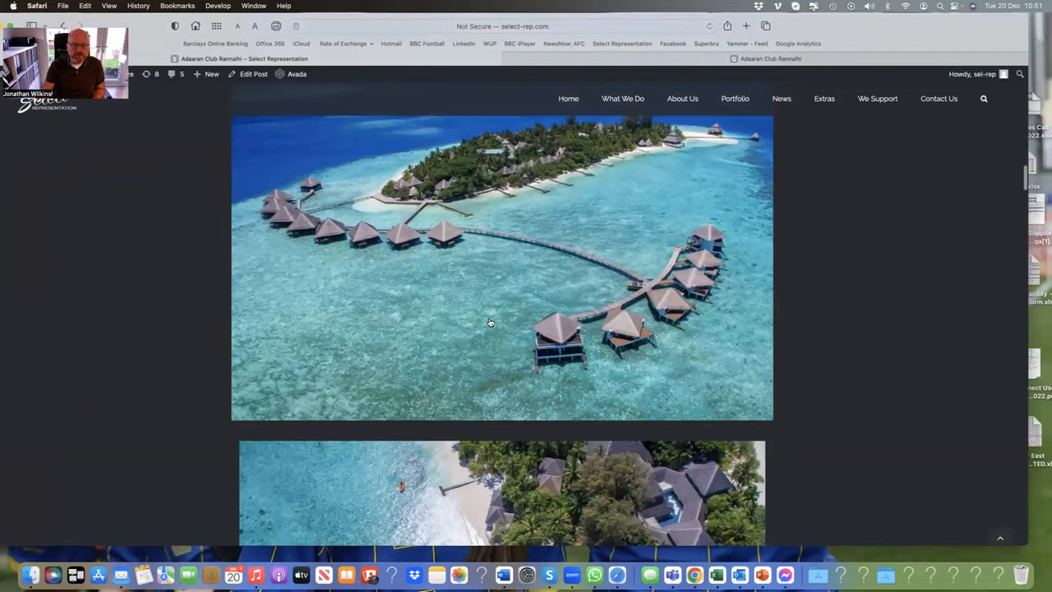
scroll(down, 3)
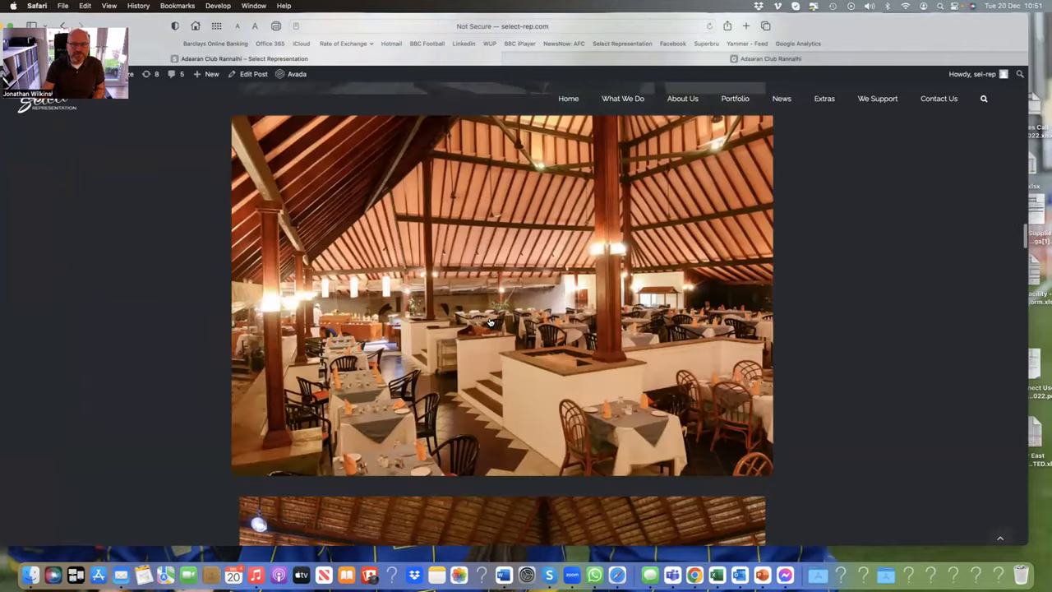
scroll(down, 3)
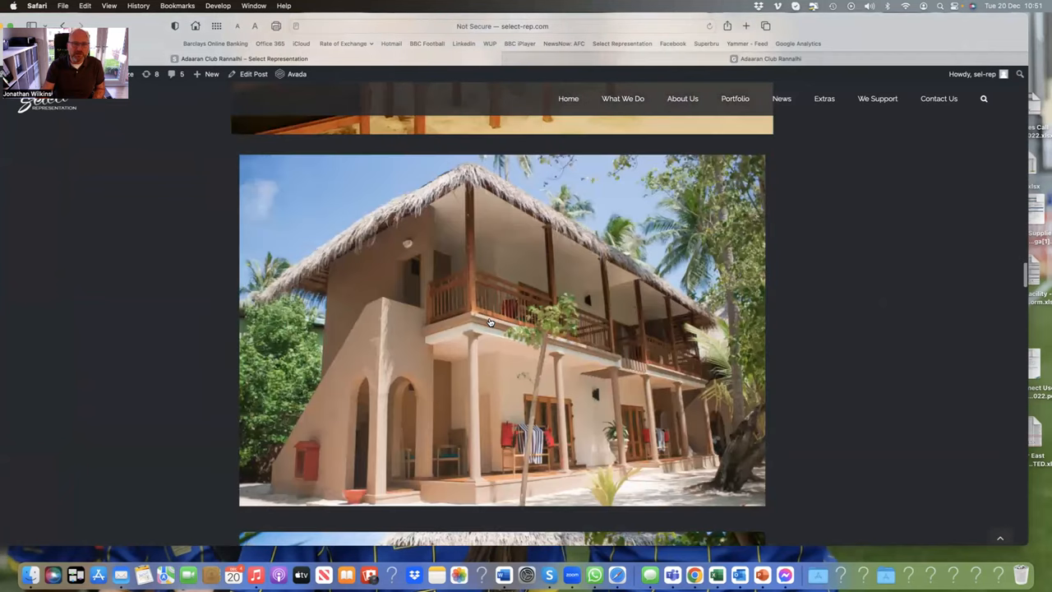
scroll(down, 3)
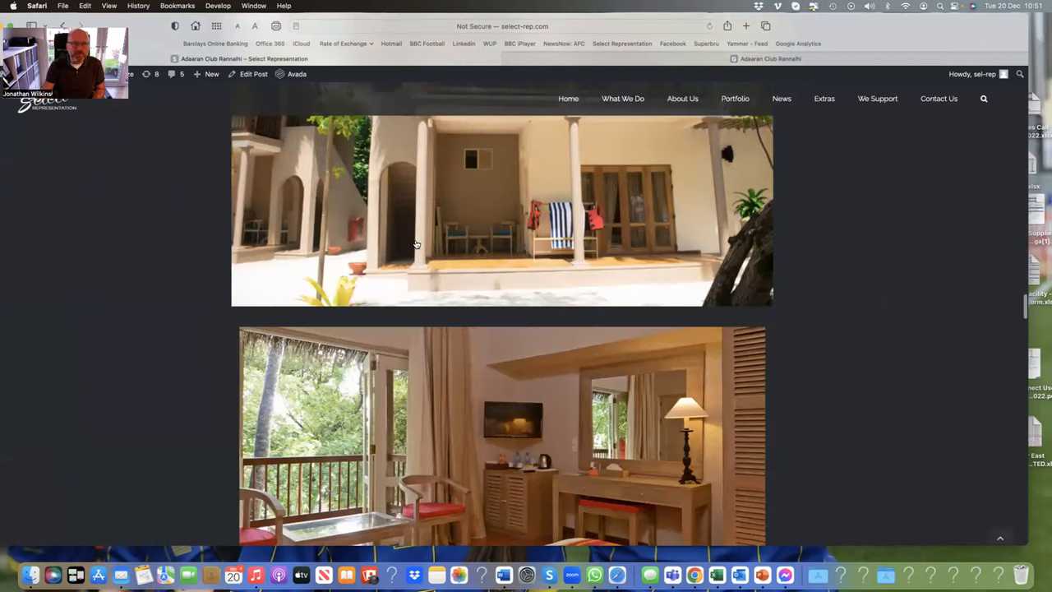
scroll(up, 3)
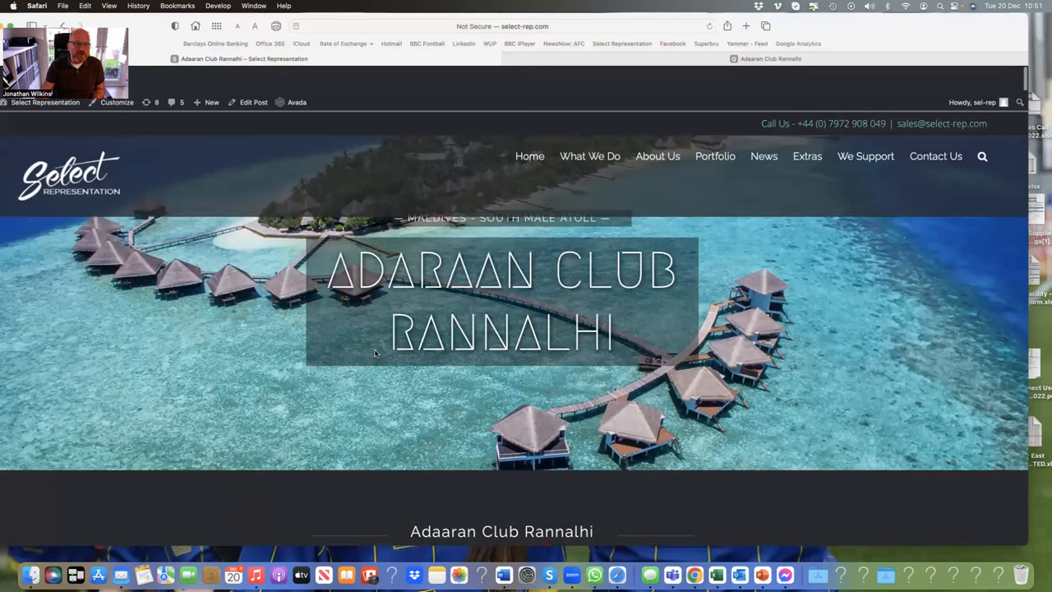
scroll(down, 3)
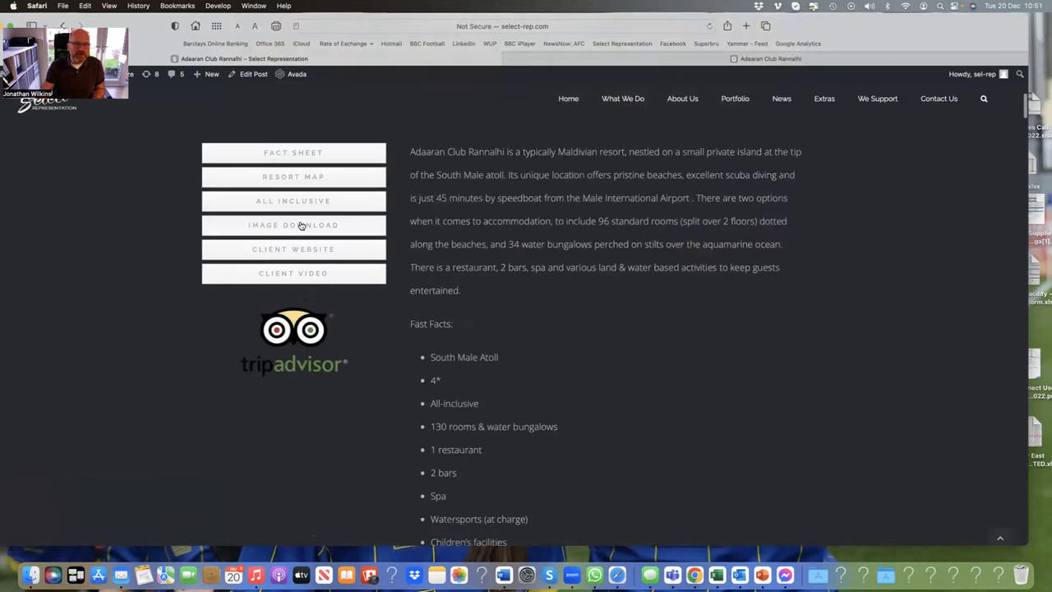
mouse_move(292, 200)
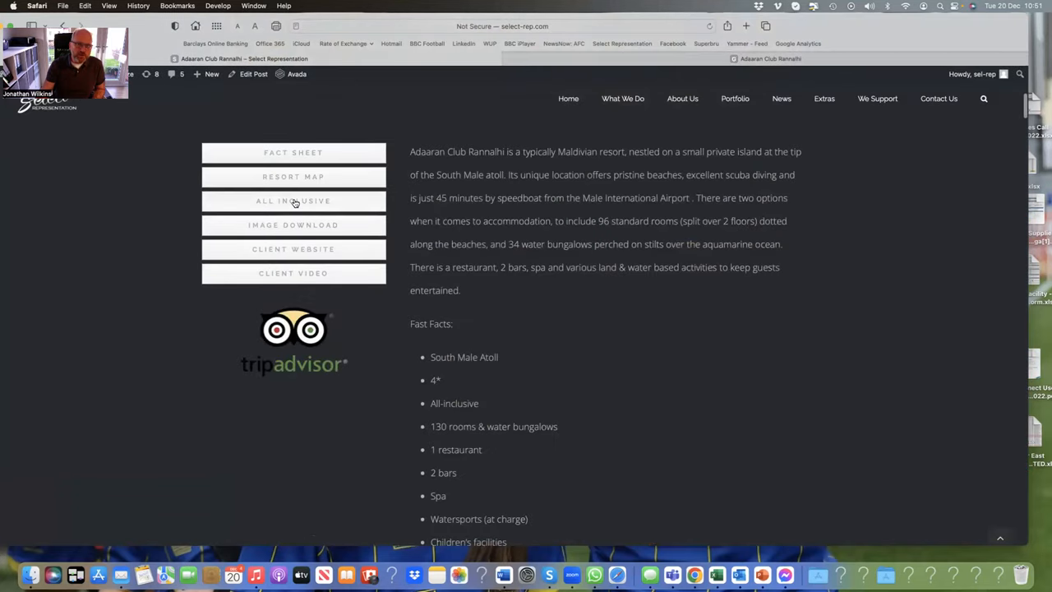
click(292, 200)
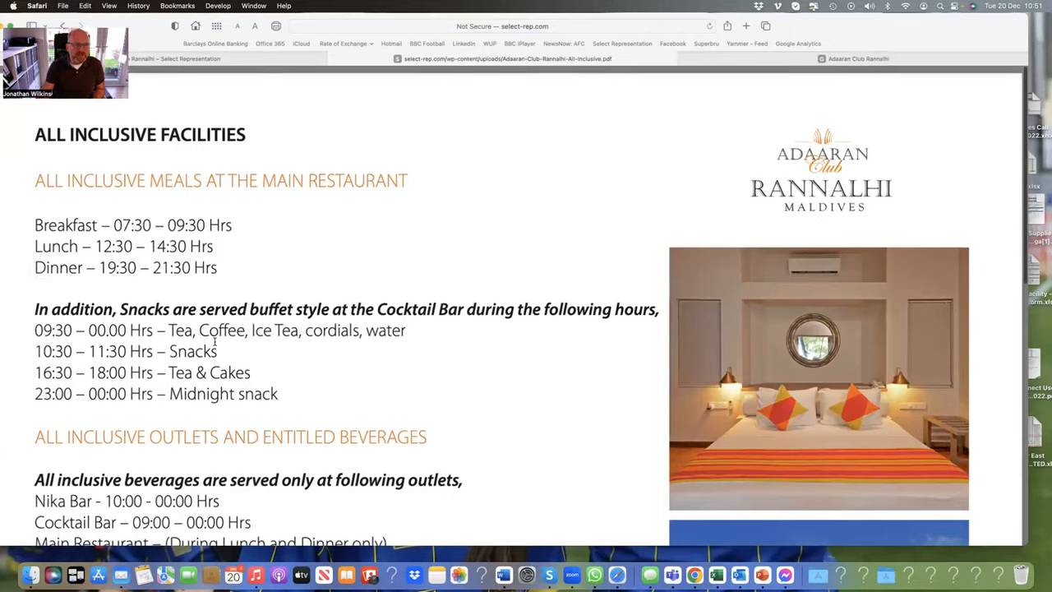
Step: Read the all-inclusive PDF's meal times, beverage outlets, drinks package and exclusions
scroll(down, 3)
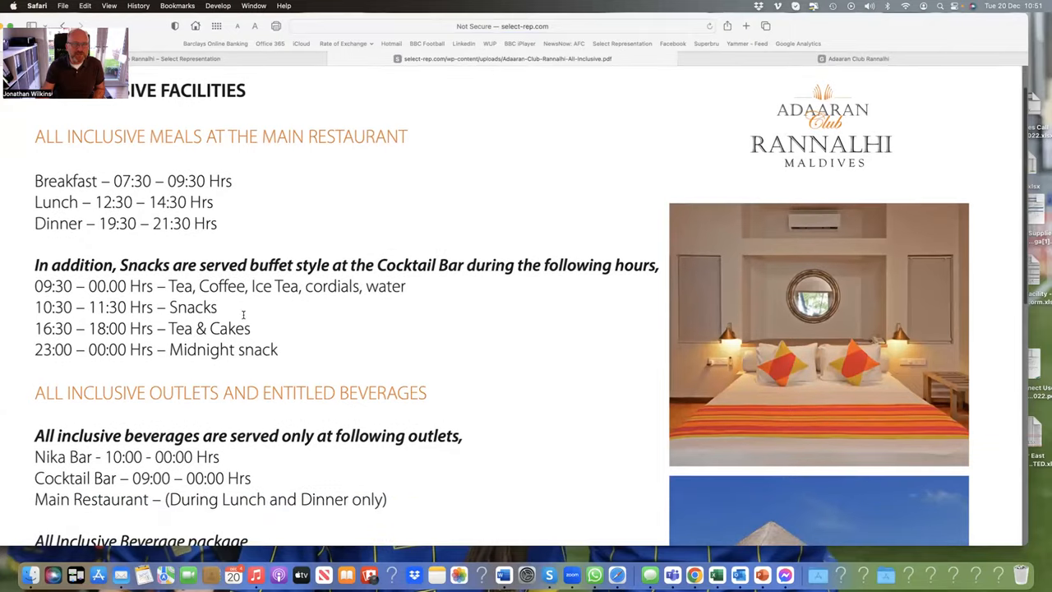
scroll(down, 3)
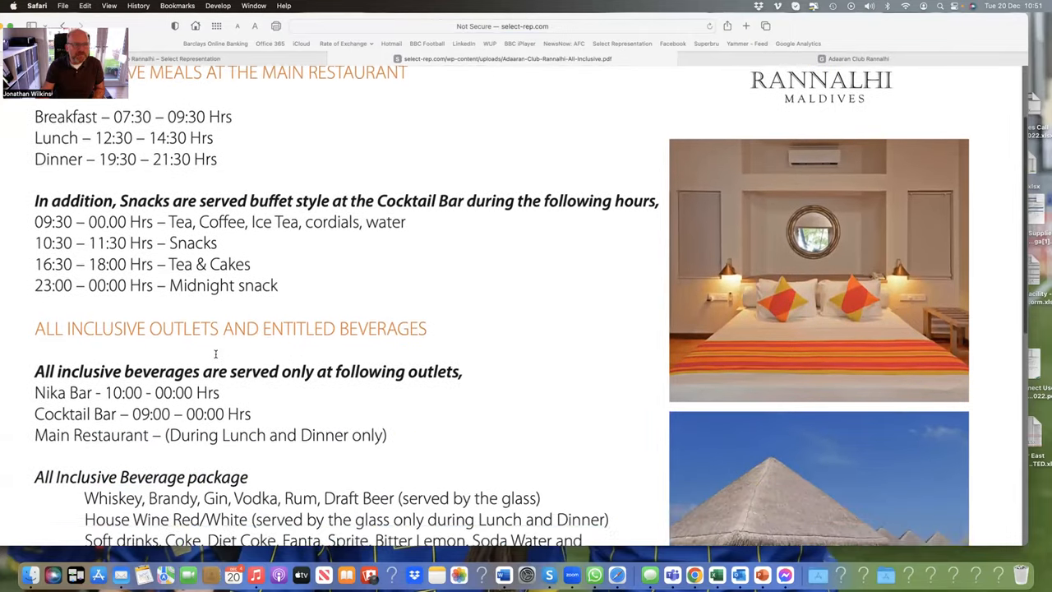
scroll(down, 3)
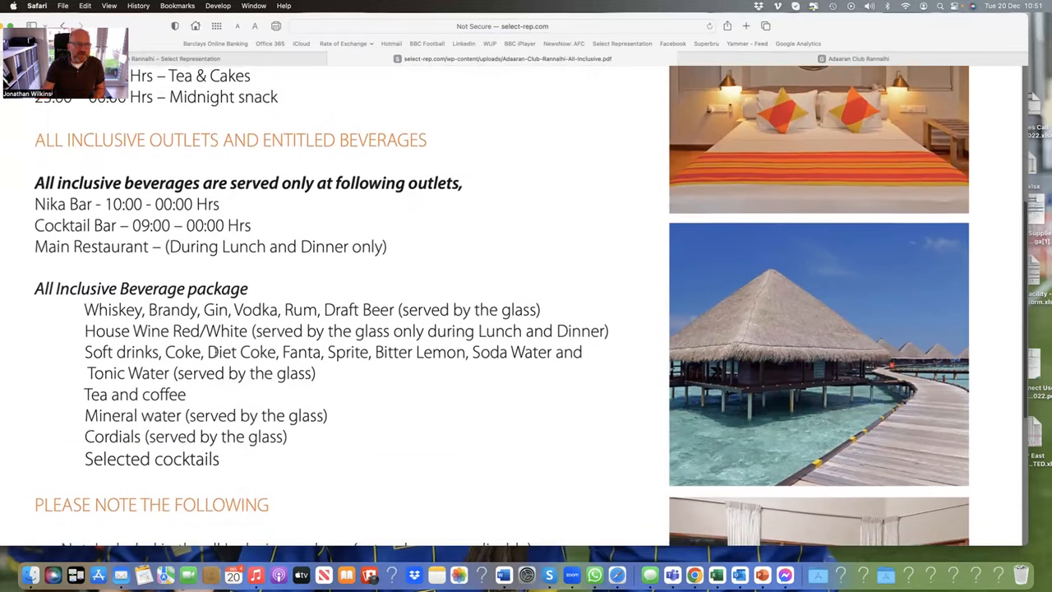
scroll(down, 3)
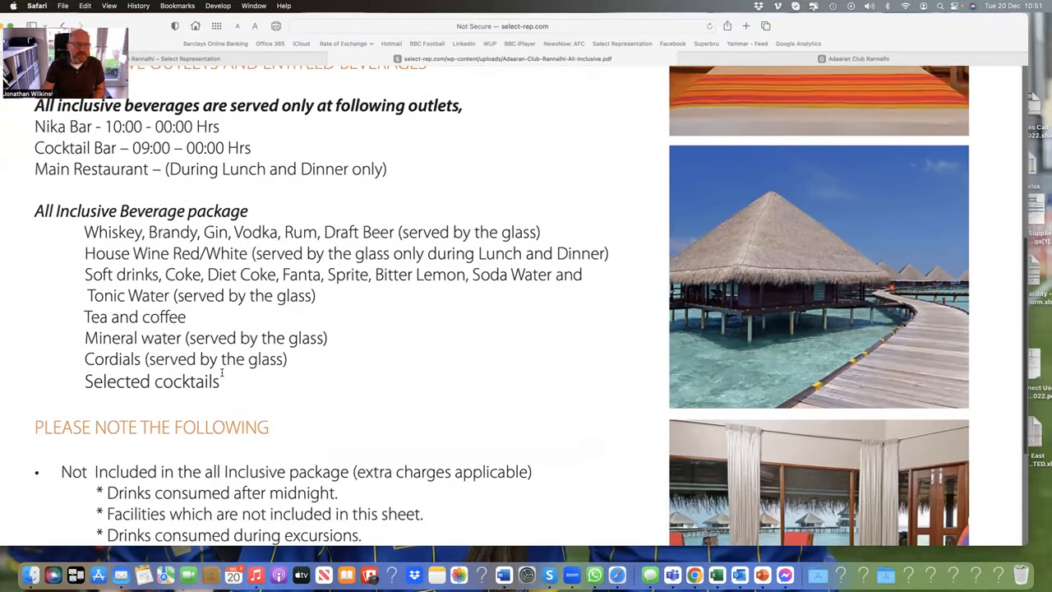
scroll(up, 3)
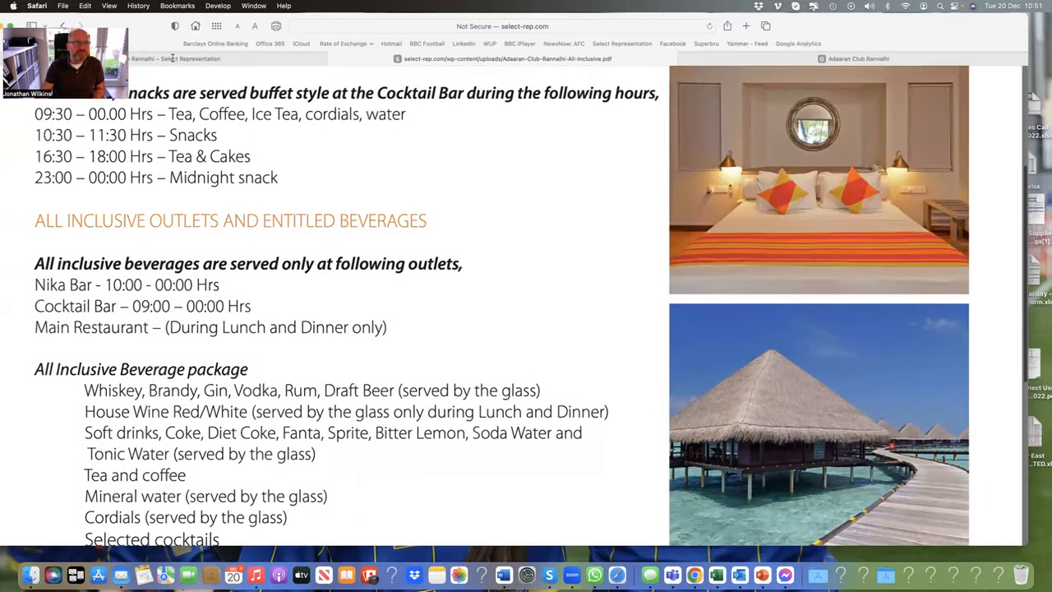